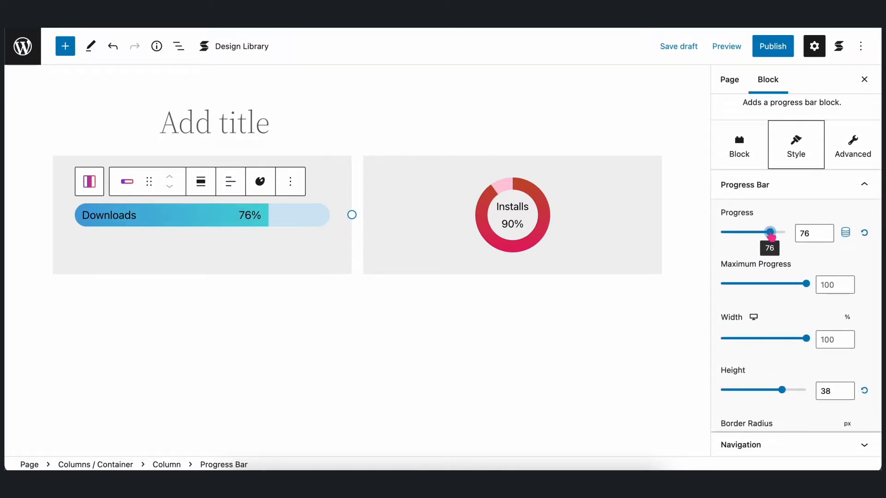
mouse_move(874, 261)
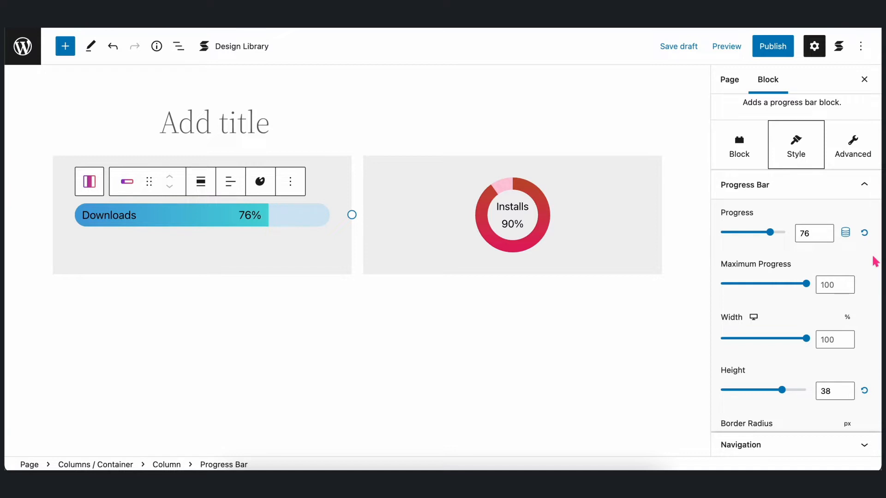
Preview the live page and scroll from the skill bars down to the coloured progress circles
click(726, 46)
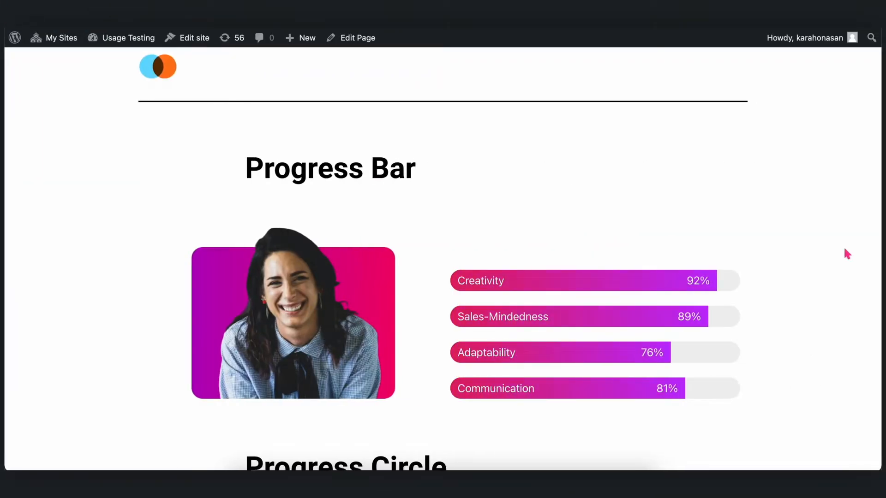
scroll(down, 3)
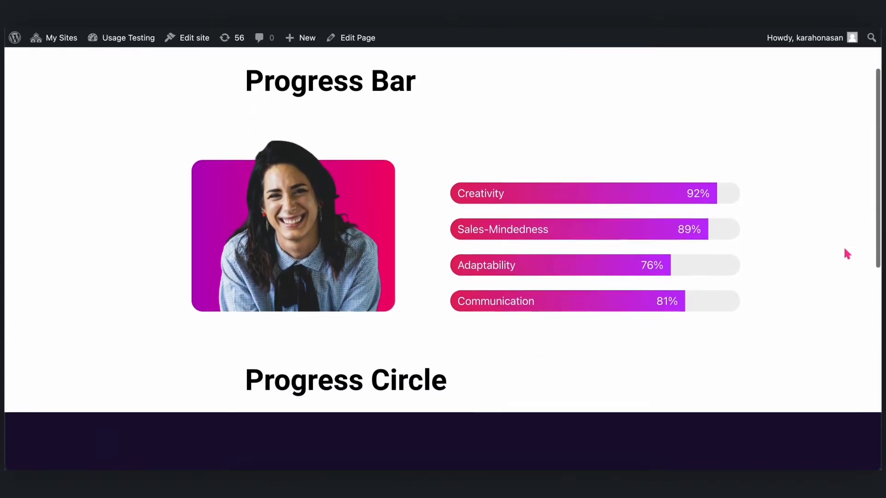
scroll(down, 3)
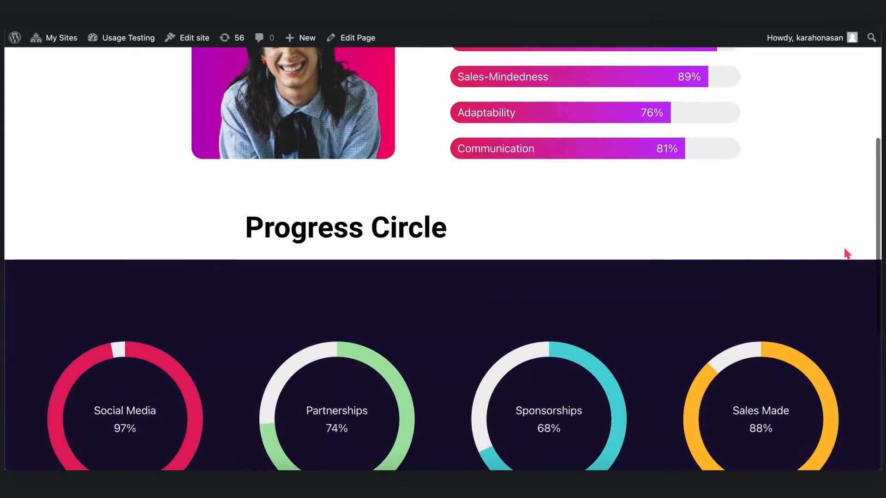
scroll(down, 3)
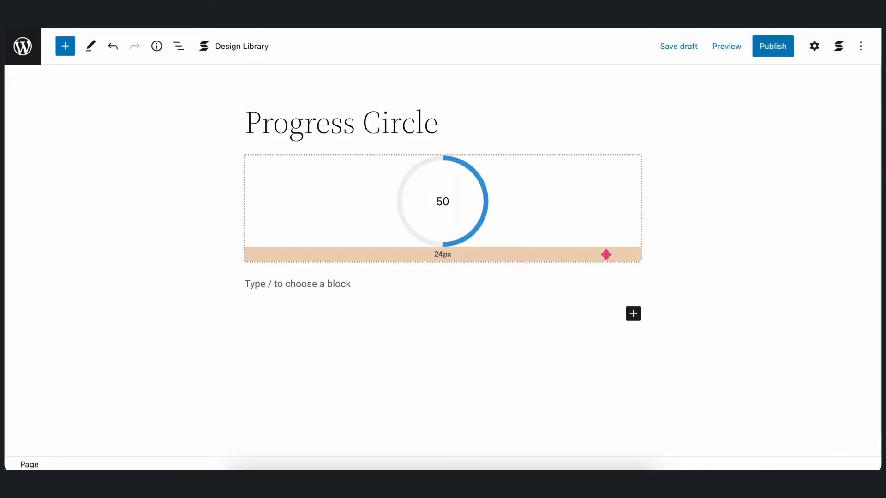
Select the default progress circle block and show its settings sidebar
click(442, 202)
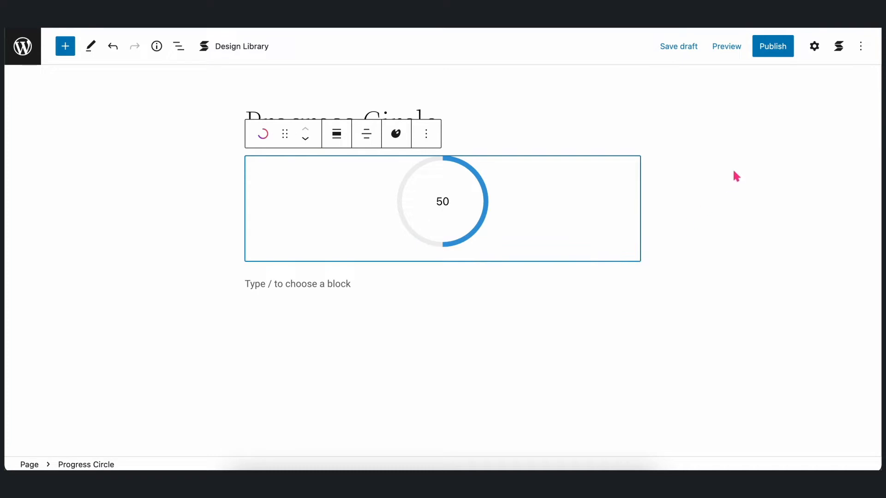
click(814, 46)
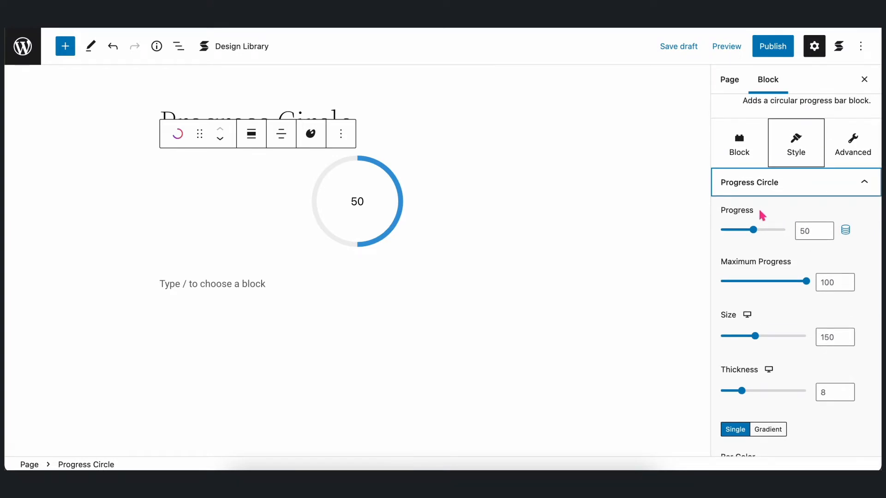
mouse_move(802, 265)
text(59.6)
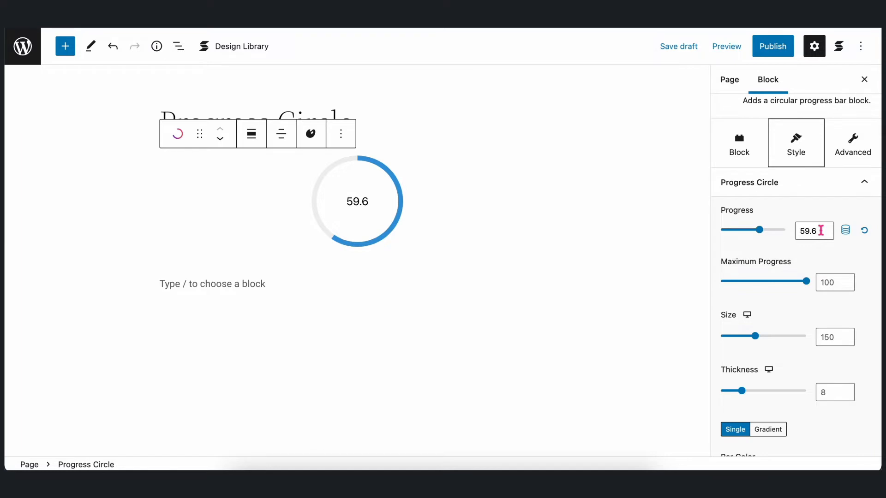
mouse_move(820, 260)
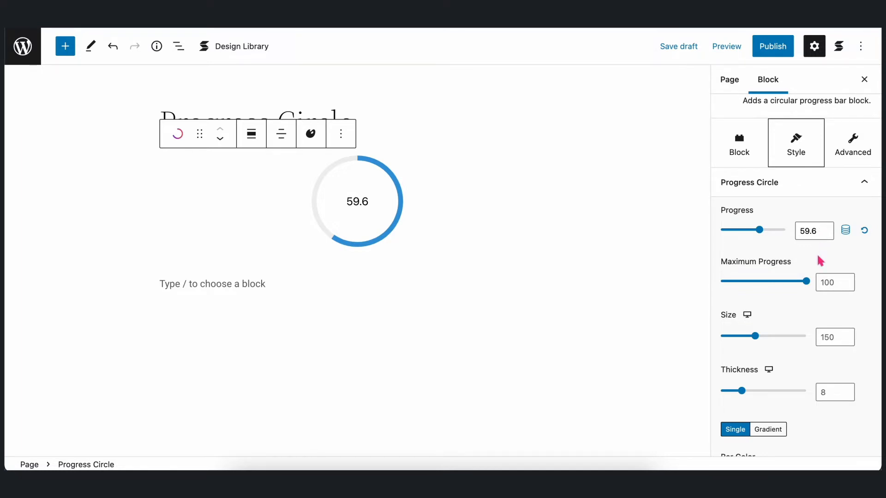
mouse_move(859, 248)
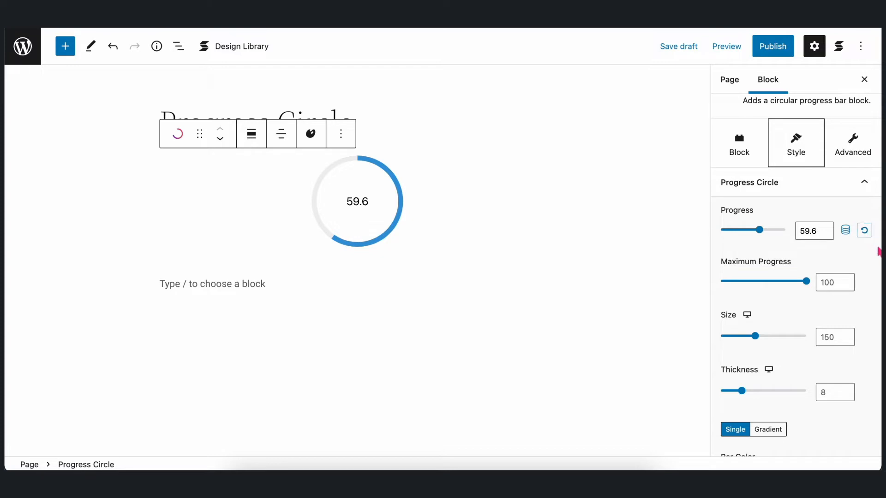
Reset the circle's Progress value back to its default 50
click(834, 282)
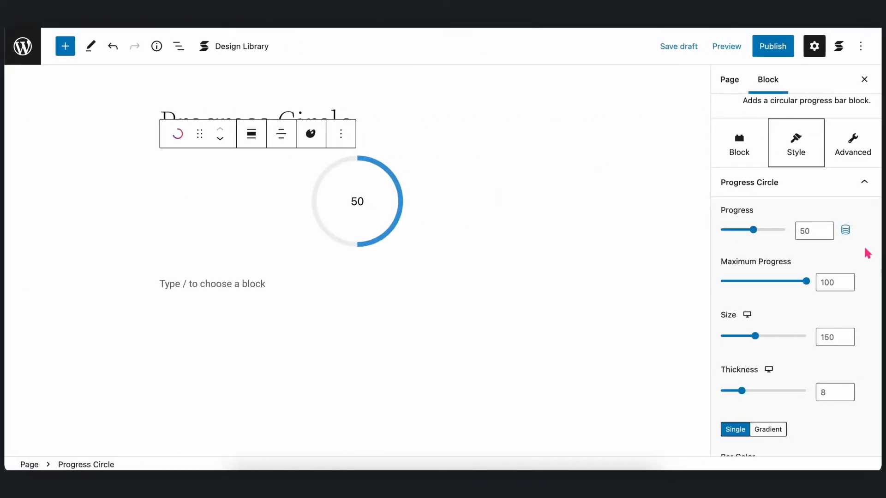
Enlarge the circle to size 183, thickness 27, trying rounded ends then leaving them off
scroll(down, 3)
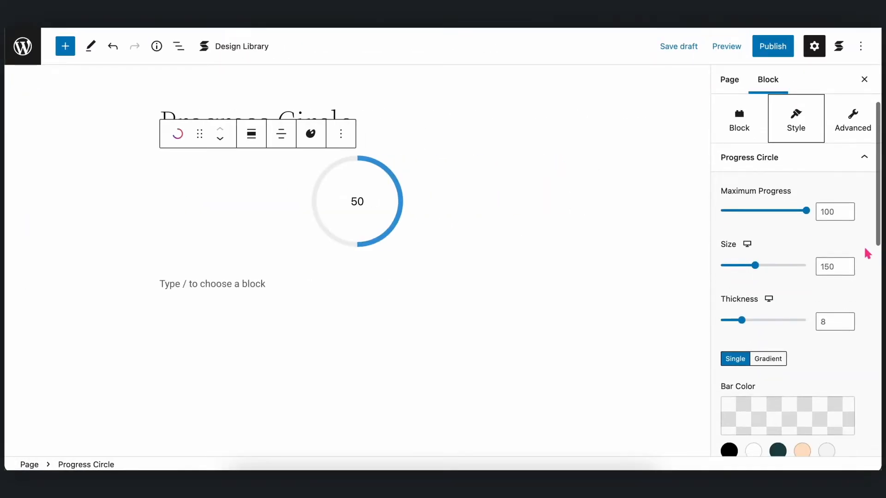
mouse_move(766, 247)
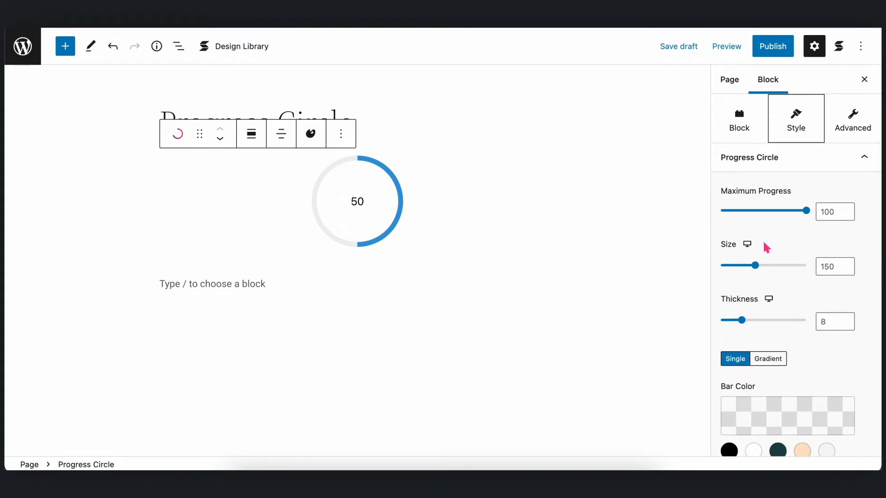
mouse_move(794, 302)
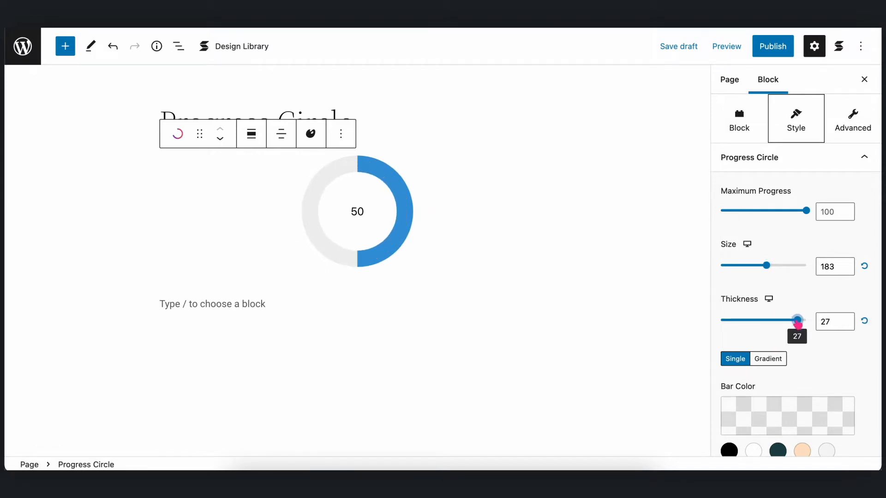
scroll(down, 3)
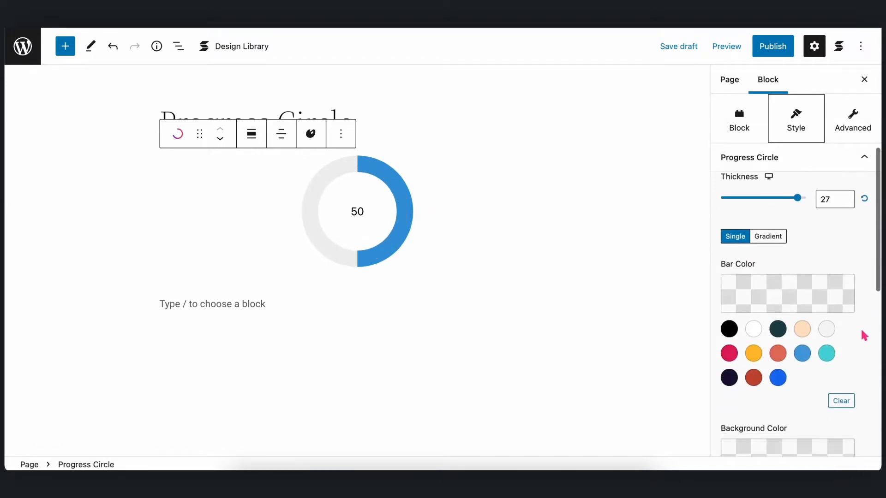
scroll(down, 3)
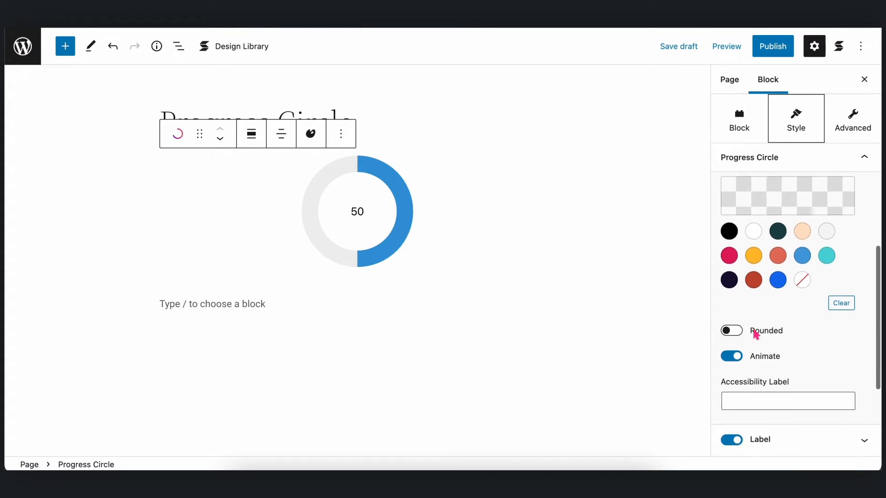
click(731, 330)
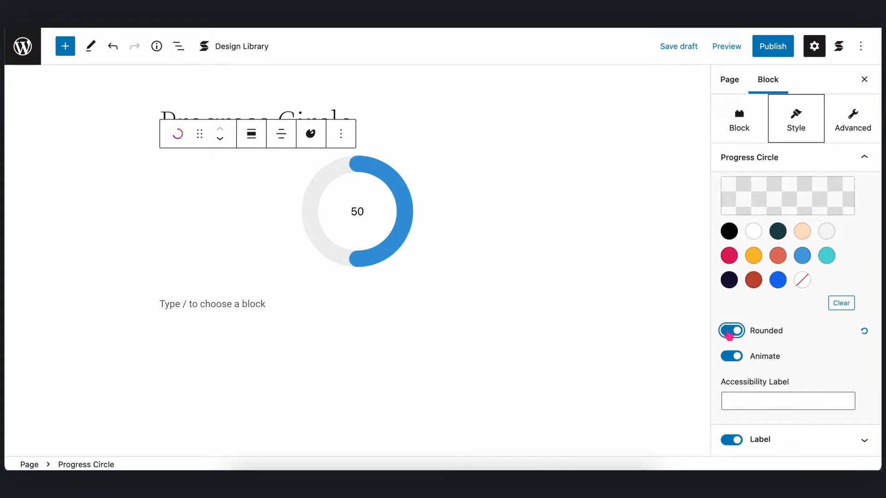
click(731, 330)
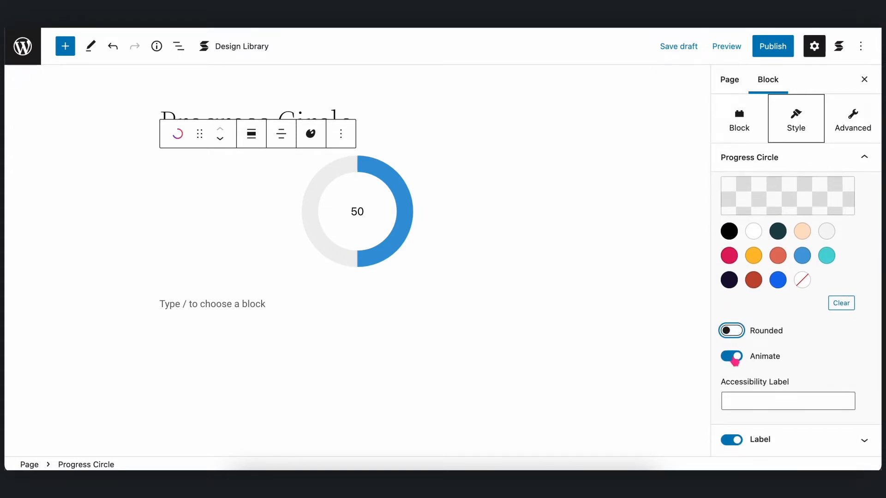
click(731, 330)
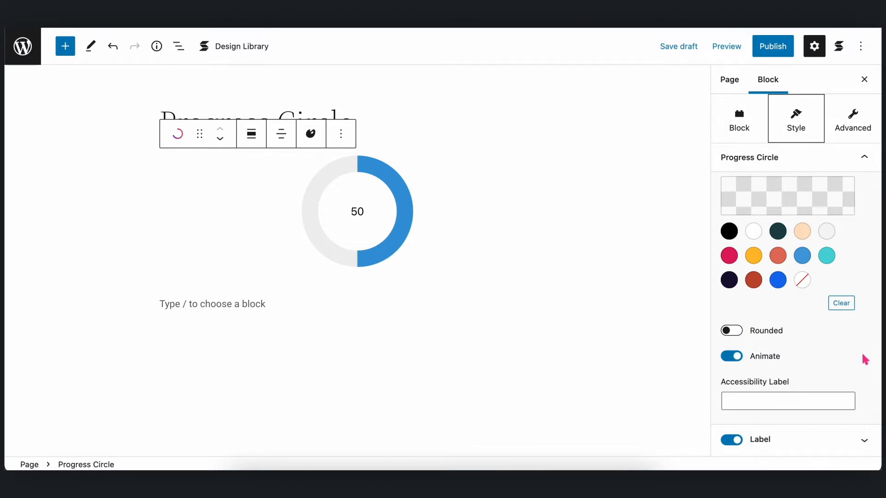
click(678, 46)
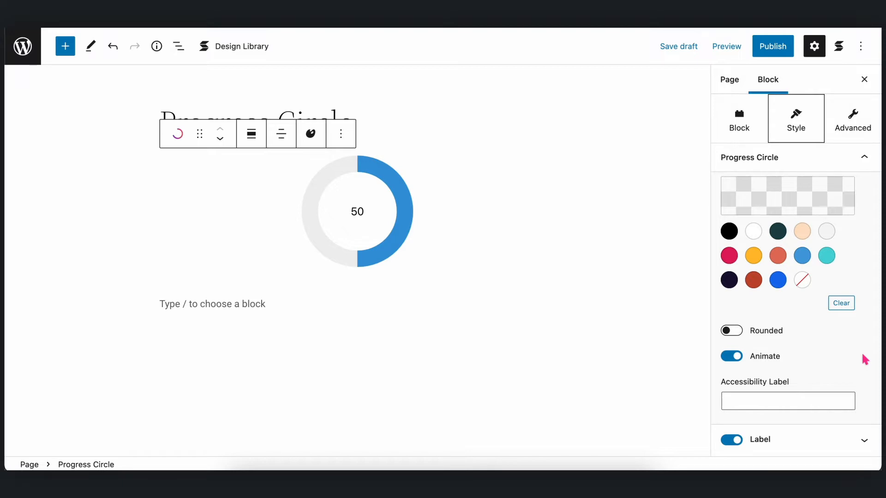
mouse_move(804, 373)
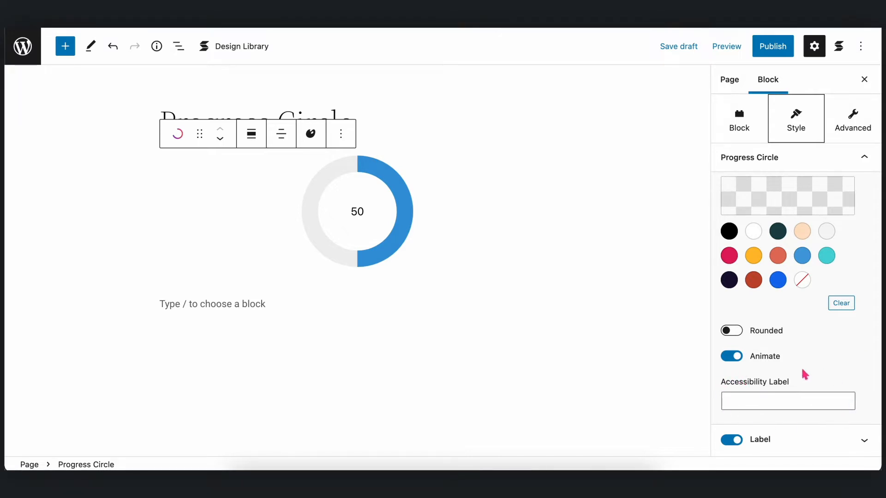
mouse_move(866, 396)
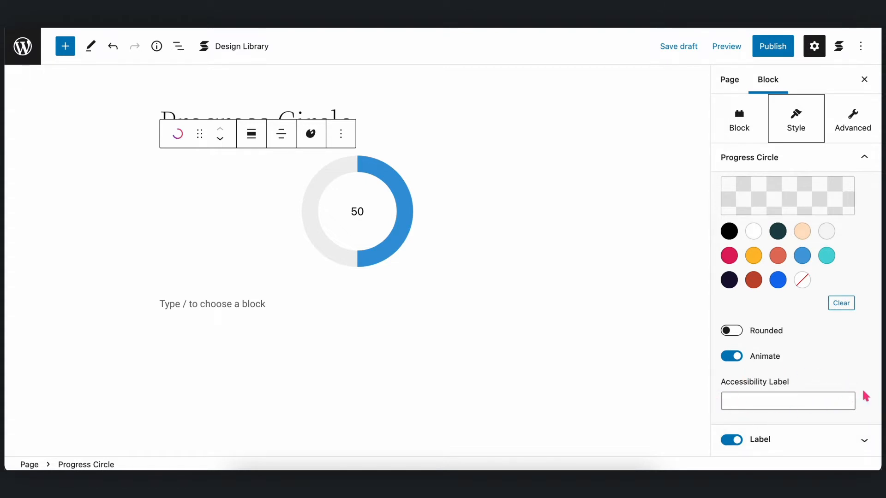
mouse_move(868, 392)
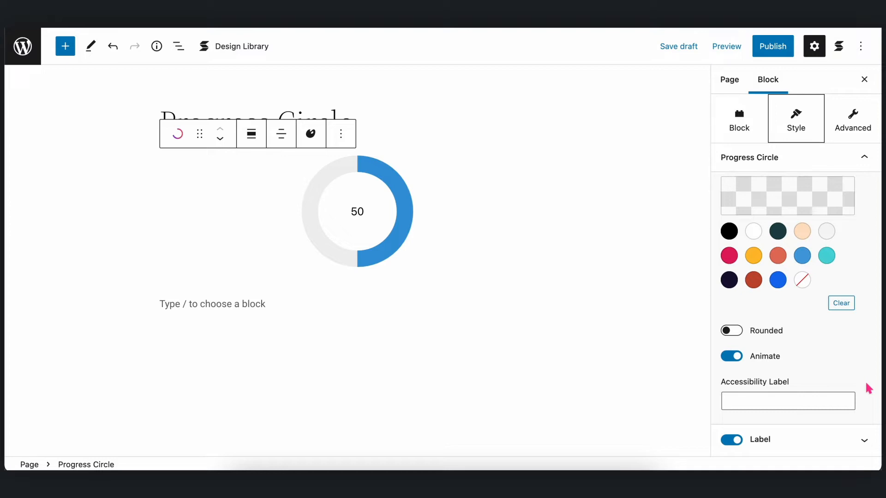
Make the circle's bar colour a gradient and set its track to the light grey Tertiary swatch
scroll(down, 3)
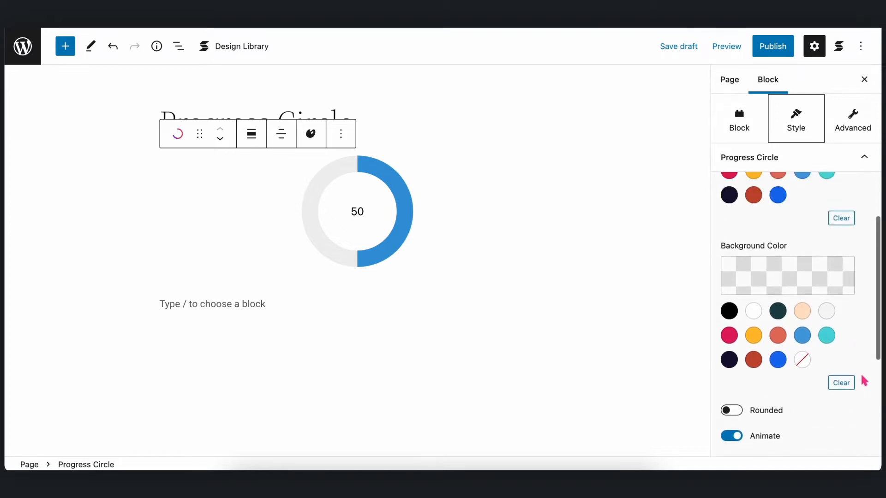
scroll(up, 3)
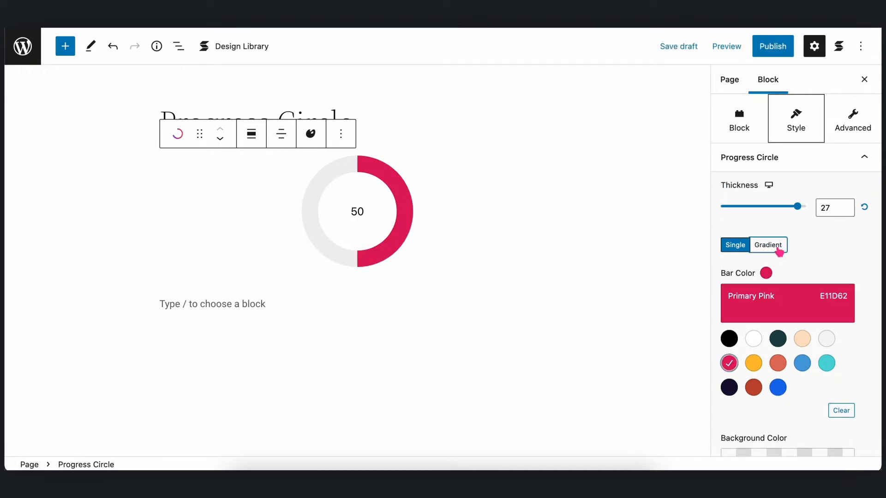
click(767, 245)
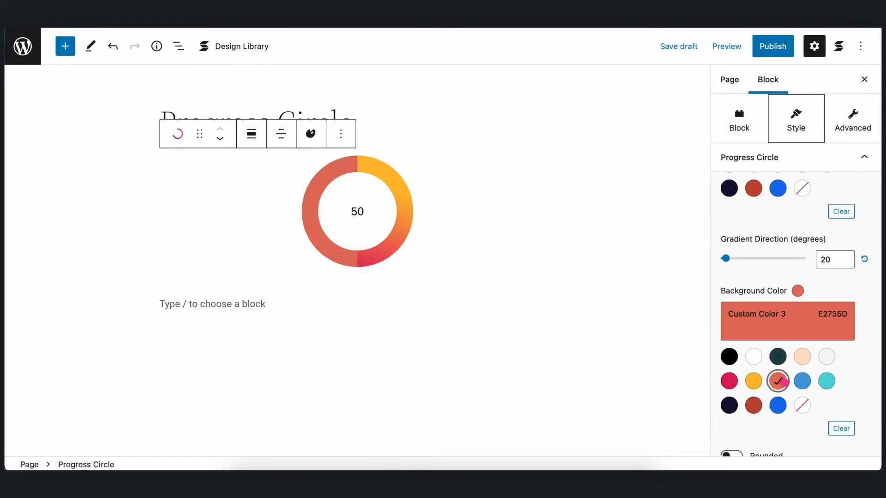
click(802, 357)
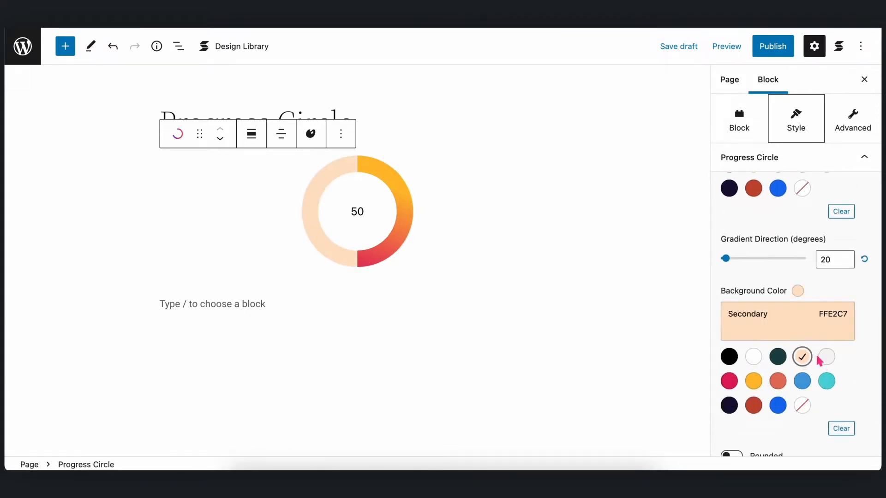
click(825, 356)
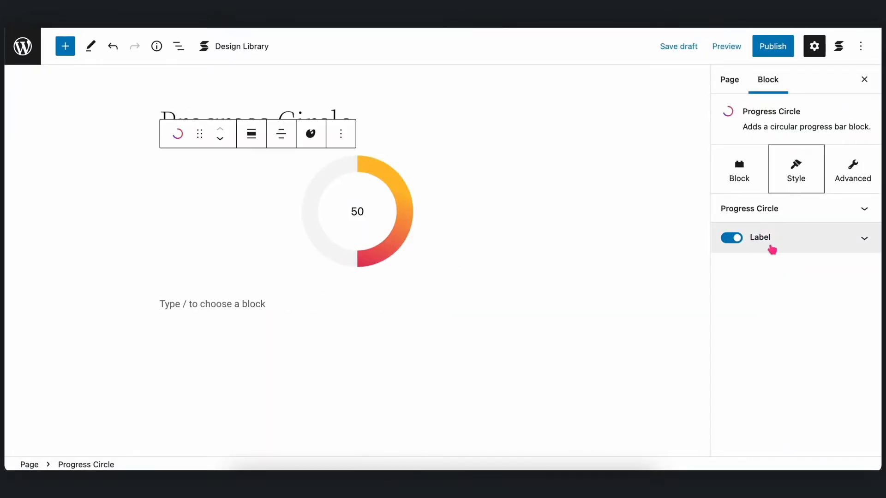
mouse_move(790, 242)
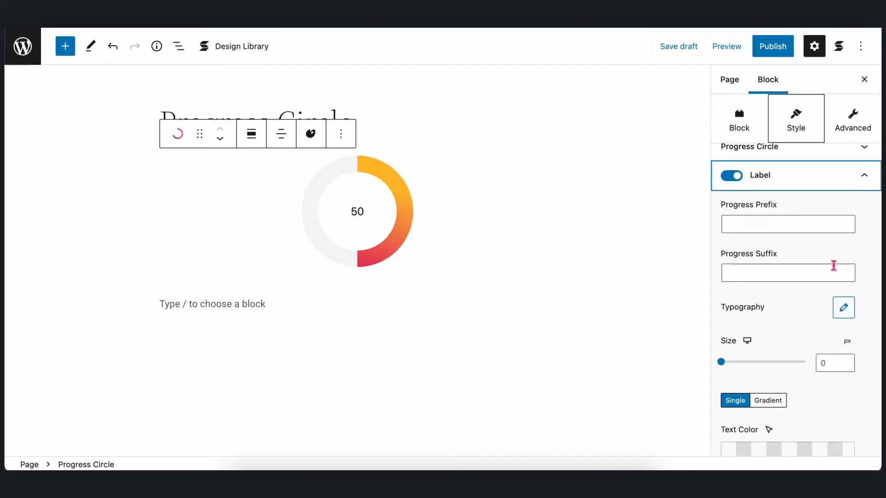
Label the circle 'Downloads' with a % suffix and set label text size to 20
click(787, 224)
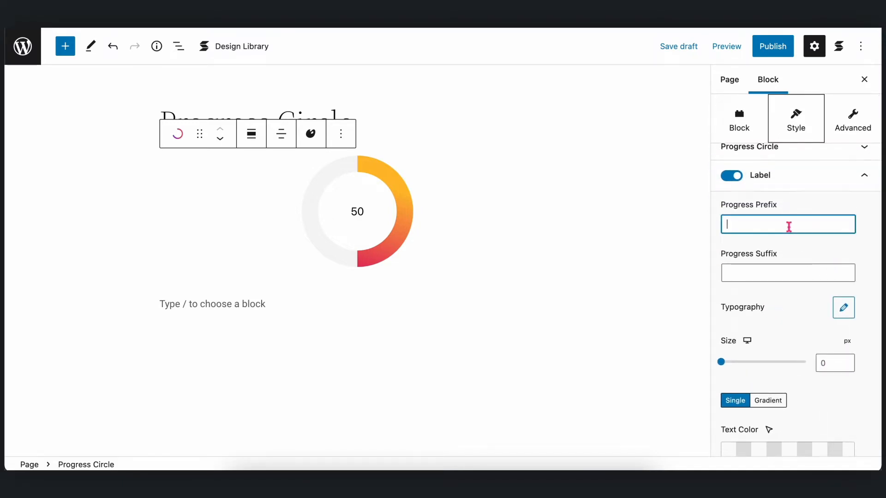
text(Downloads)
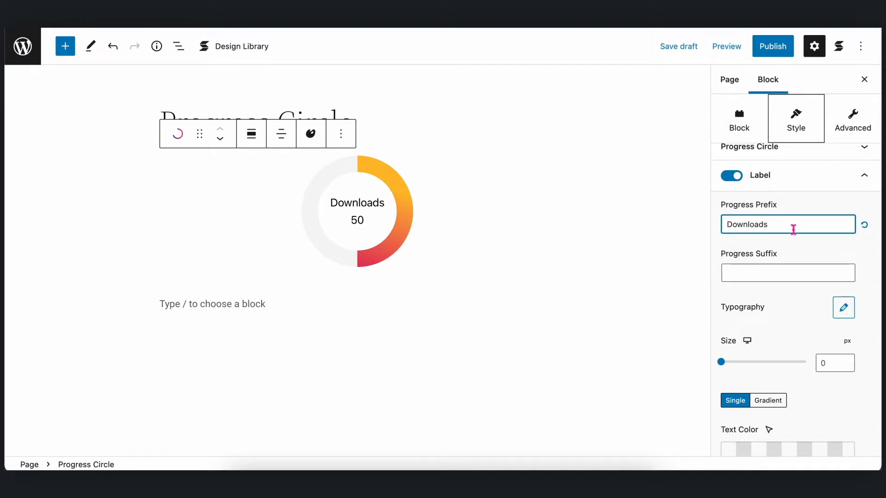
text(%)
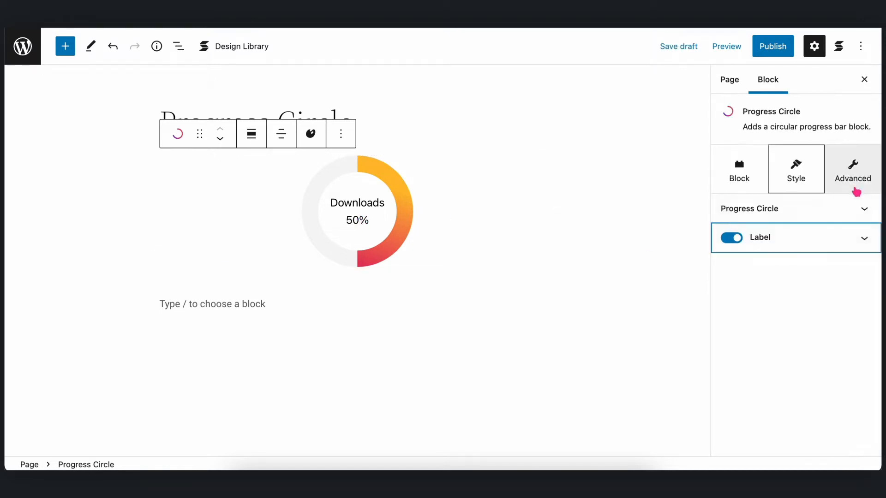
click(730, 238)
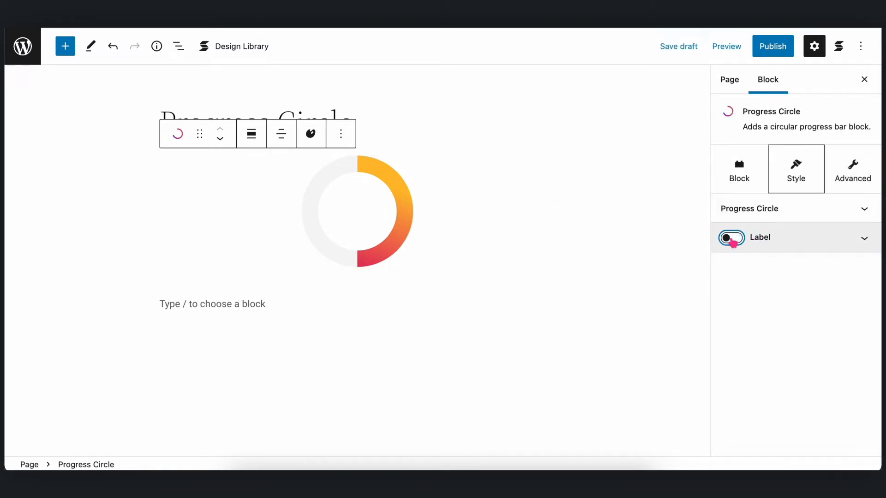
click(731, 237)
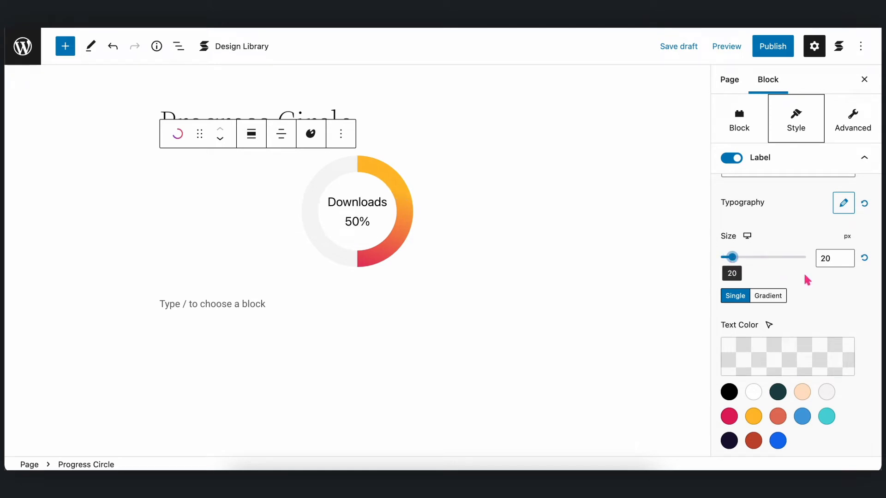
click(826, 416)
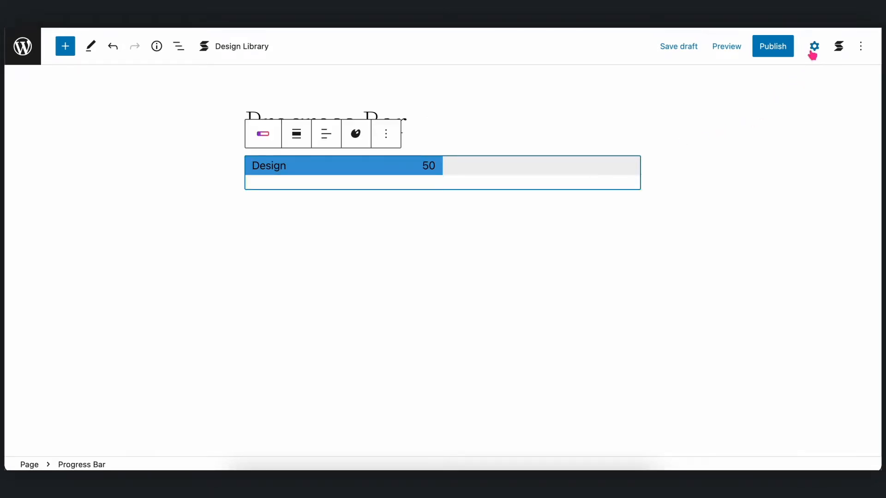
Show the Design progress bar's block settings on the Style tab
click(814, 46)
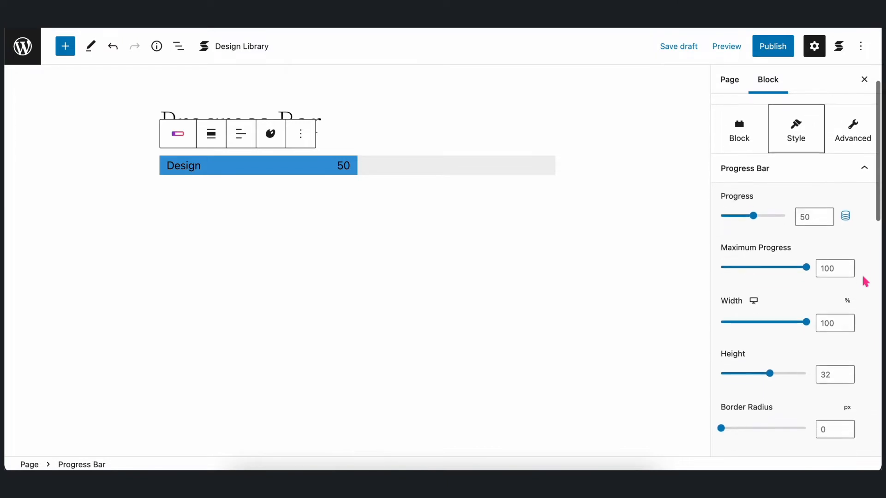
Set the bar taller with rounded ends and a blue-to-teal gradient fill
scroll(down, 3)
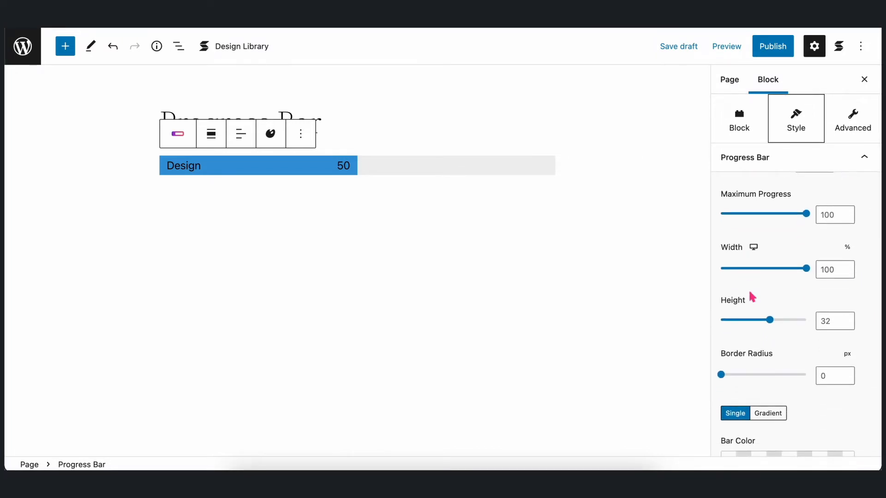
mouse_move(750, 367)
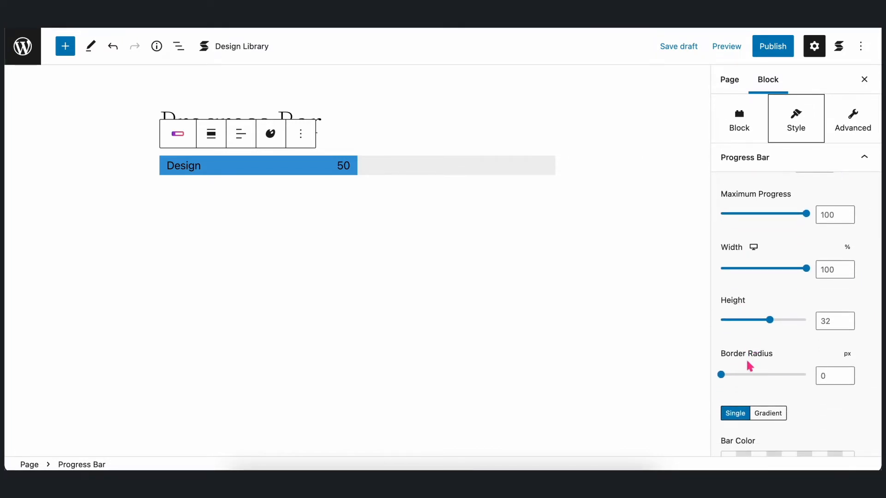
mouse_move(782, 276)
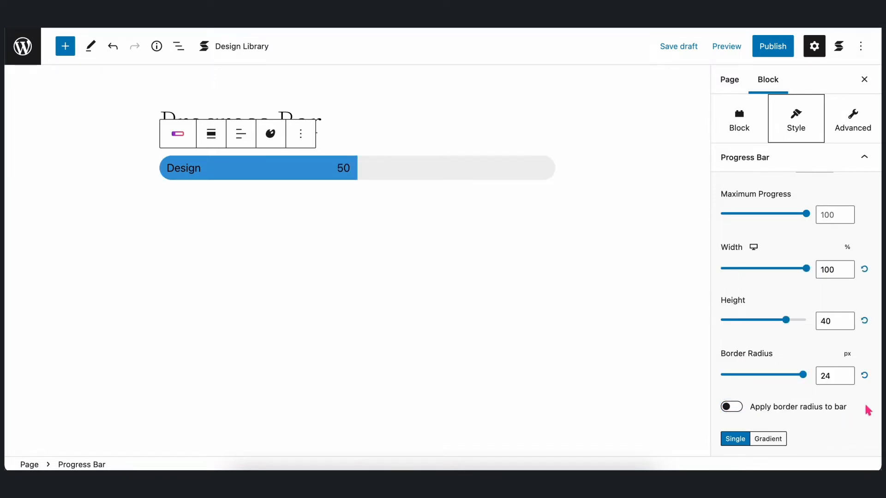
scroll(down, 3)
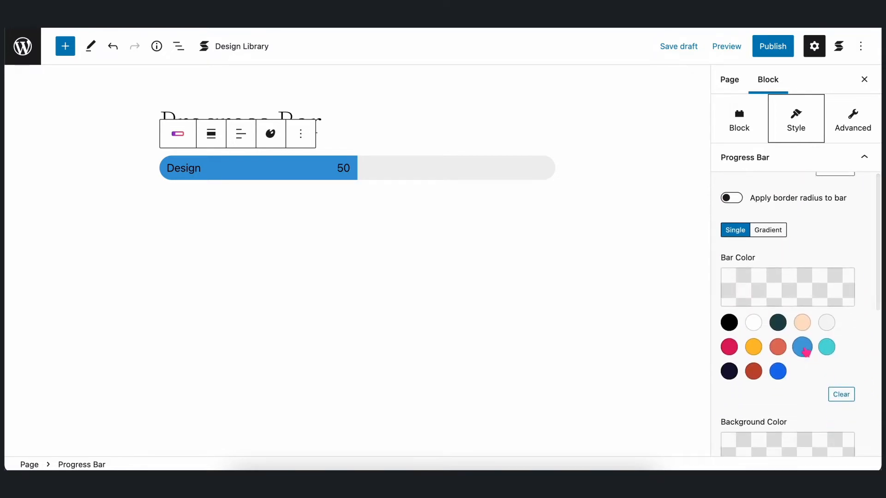
click(768, 230)
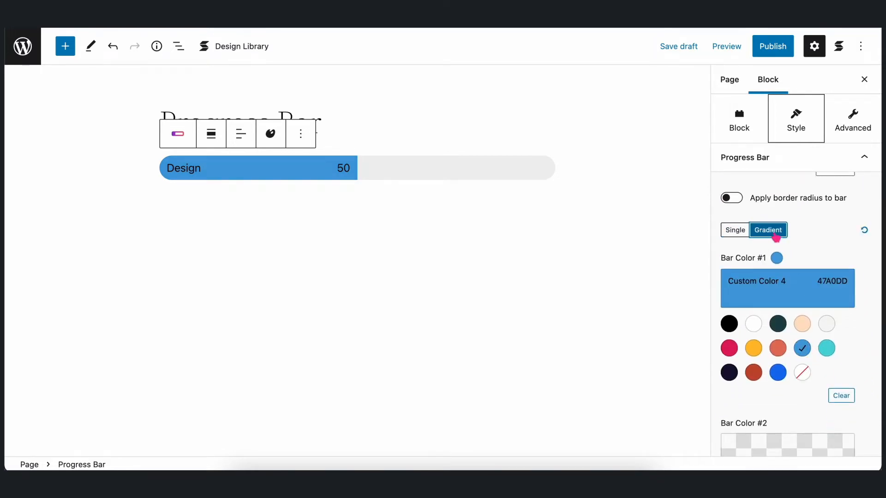
click(825, 389)
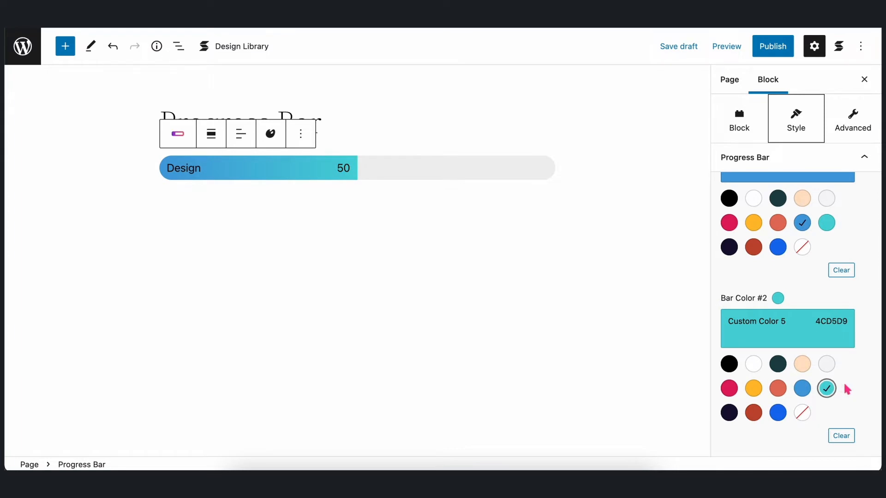
Set the bar's track to light grey Tertiary and leave animation switched on
scroll(down, 3)
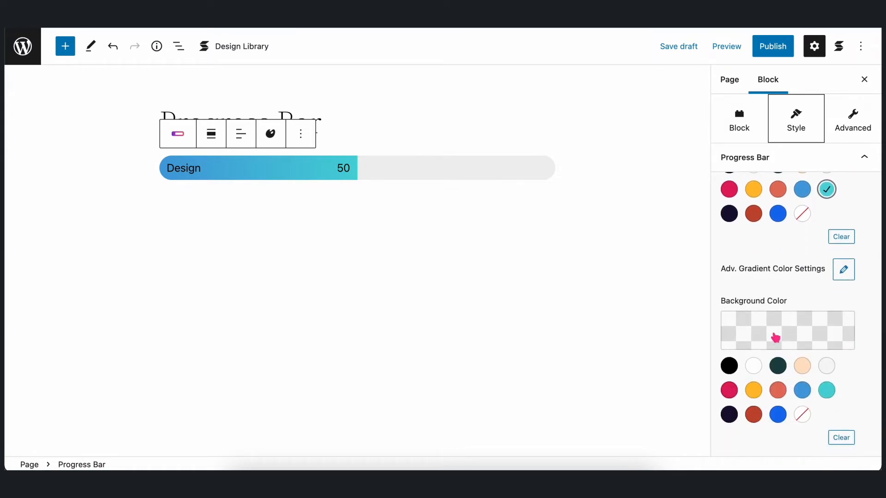
click(777, 366)
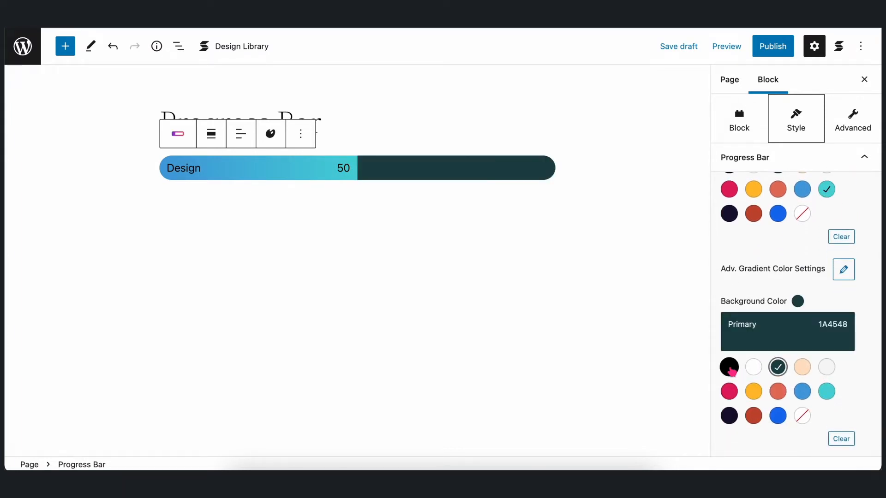
click(826, 367)
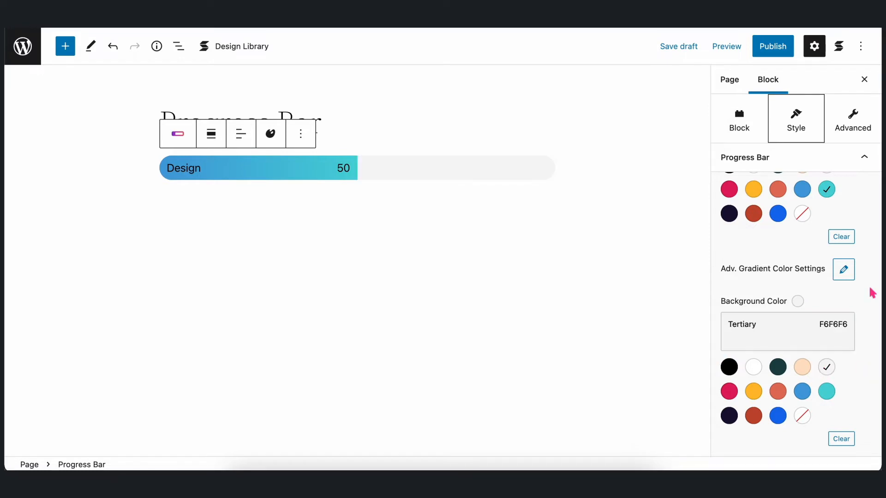
scroll(down, 3)
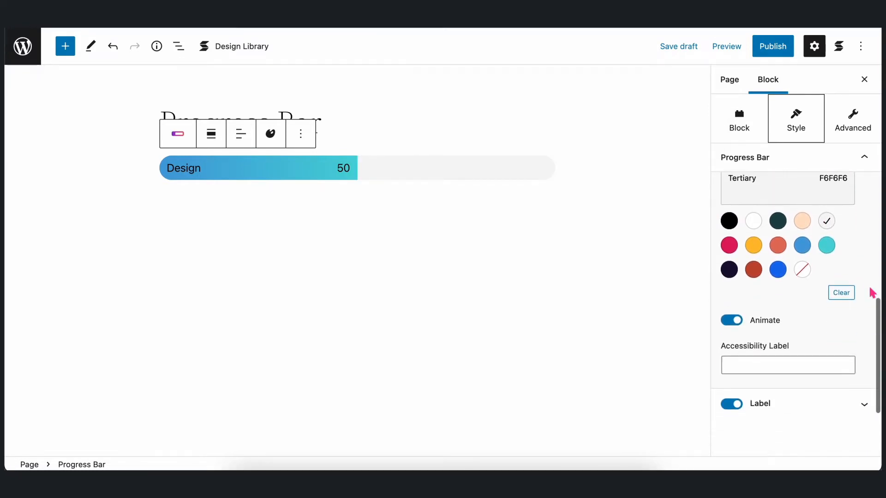
click(731, 320)
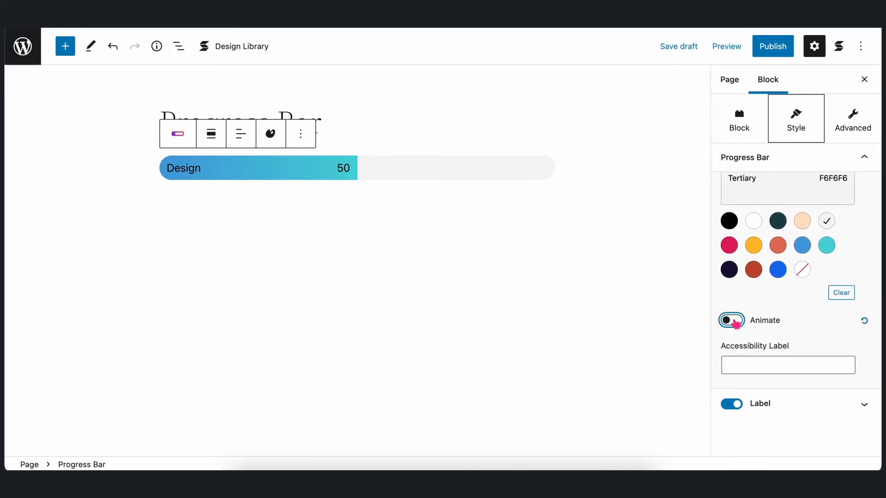
click(731, 320)
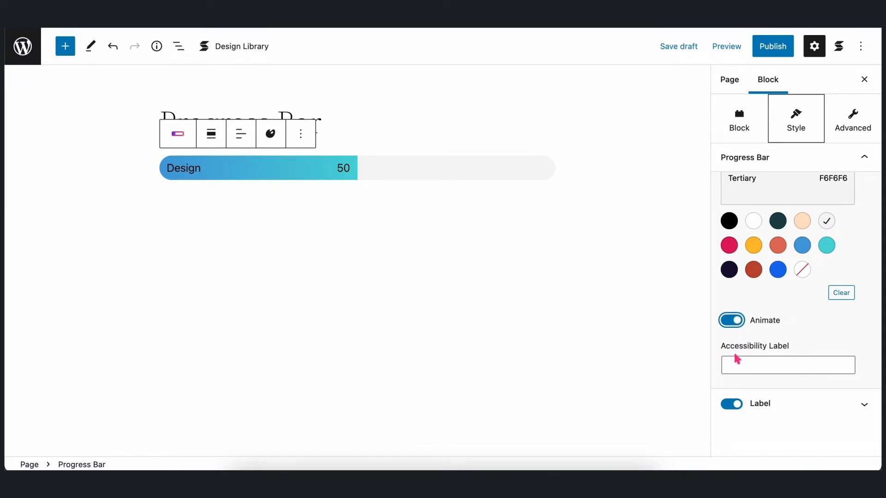
mouse_move(820, 353)
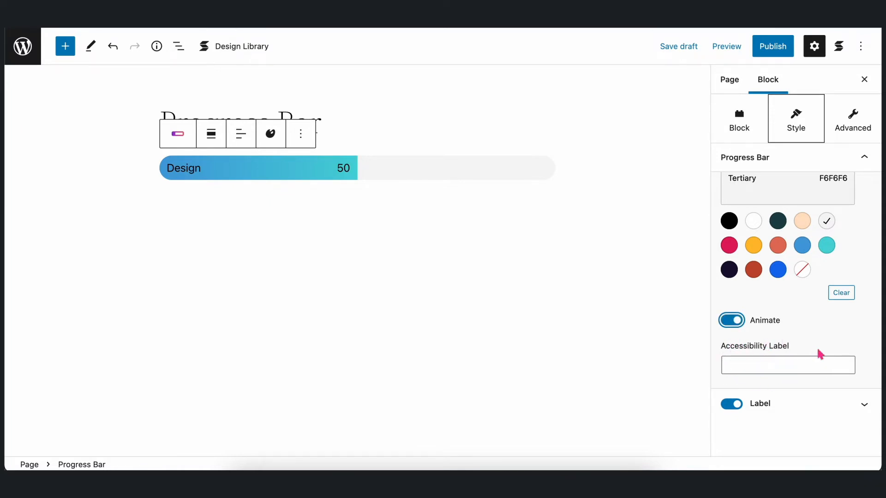
mouse_move(831, 349)
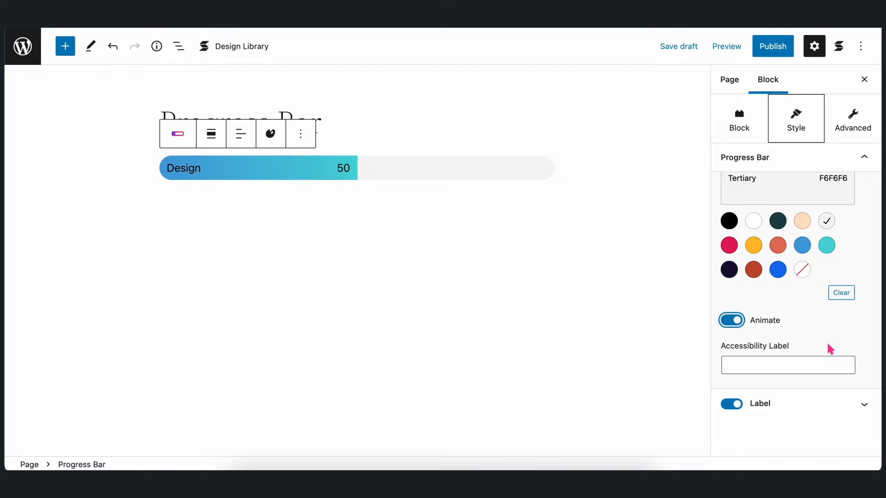
mouse_move(850, 339)
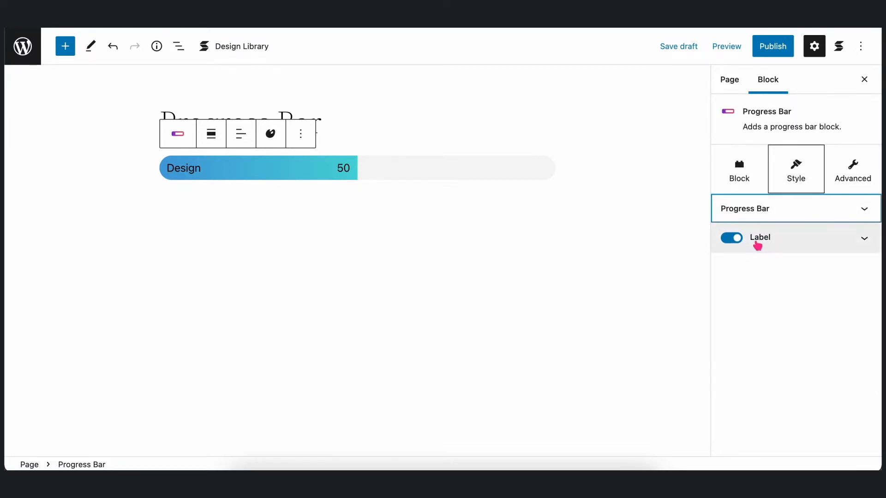
Keep the bar's label on as 'Downloads', prefix the circle 'Installs', and add a % suffix
click(730, 237)
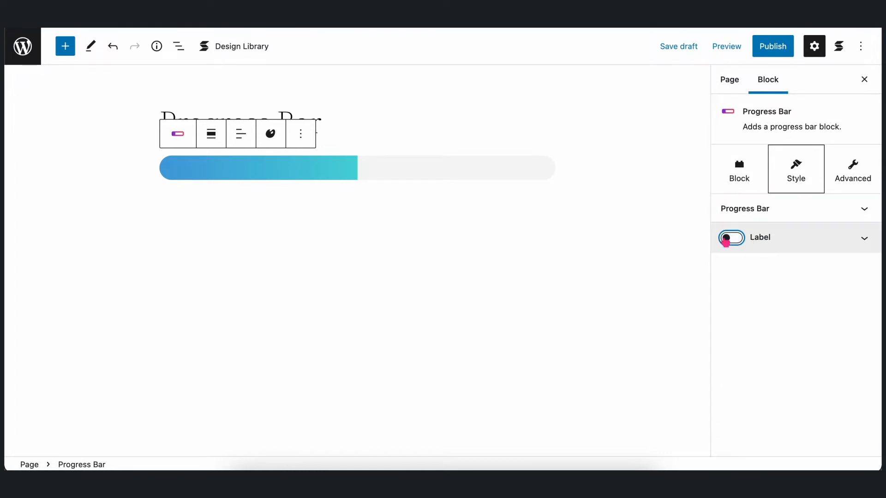
click(731, 237)
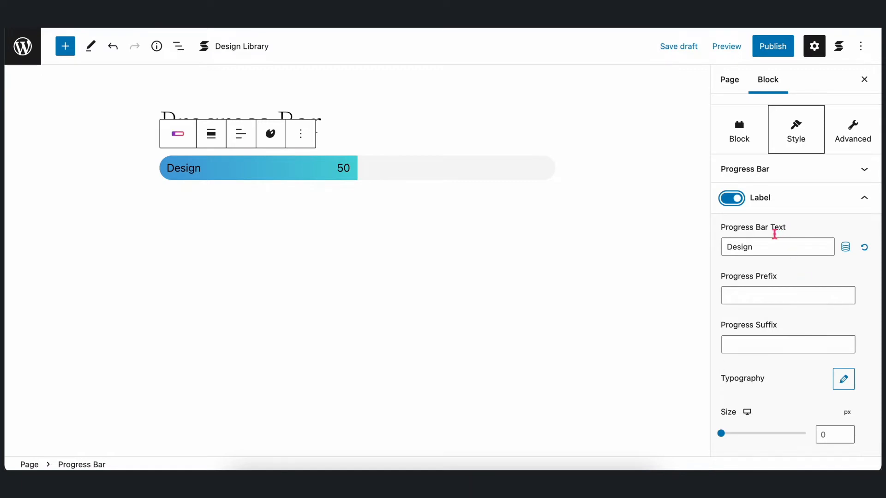
text(Downloads)
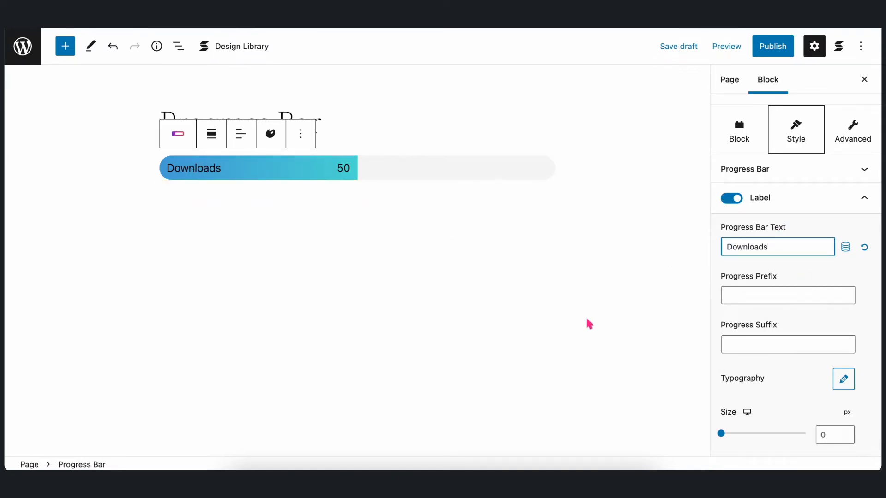
click(787, 295)
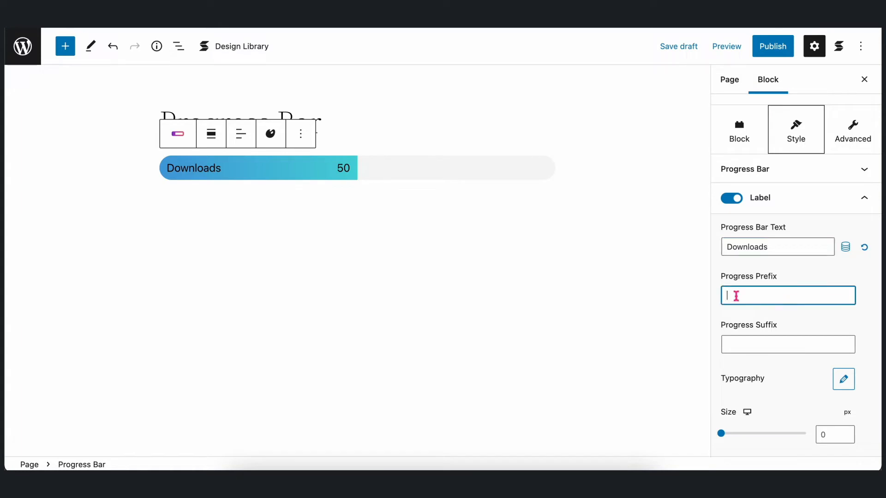
text(Installs)
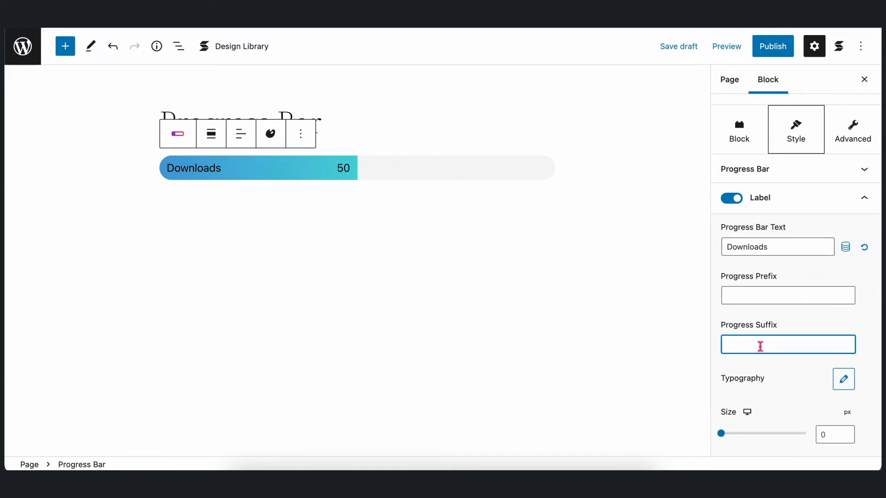
text(%)
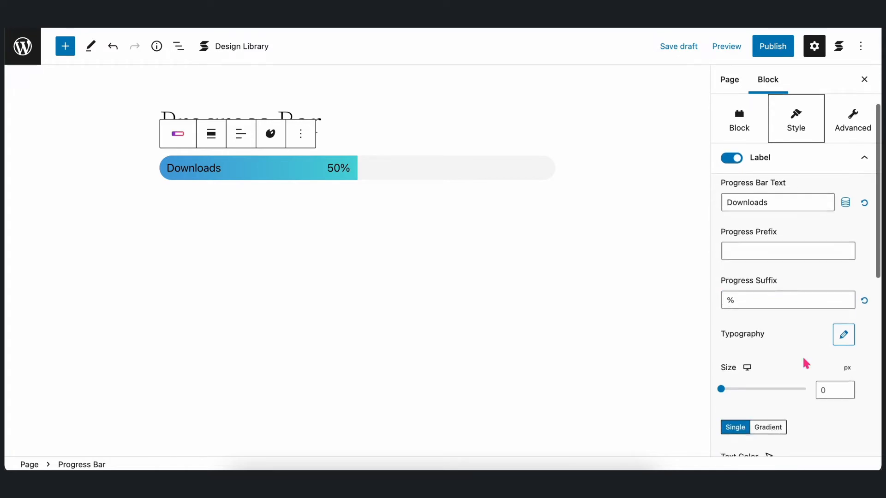
scroll(down, 3)
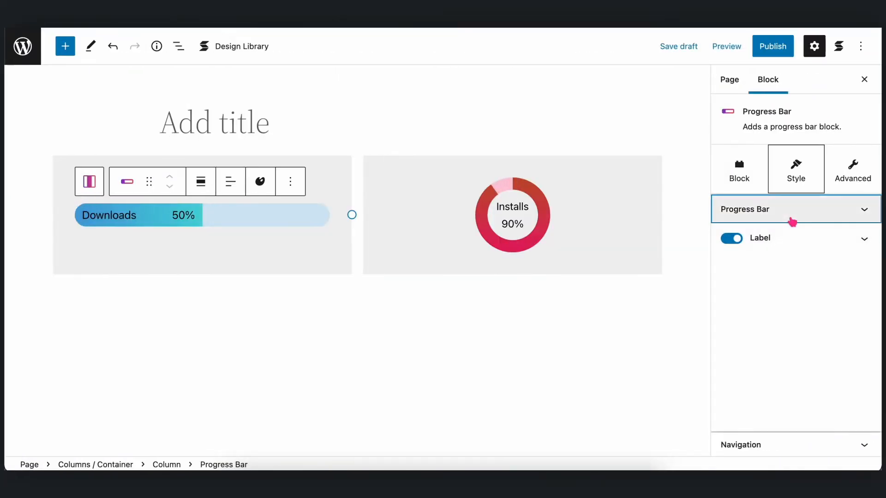
Set the Downloads bar's Progress to 76
click(790, 209)
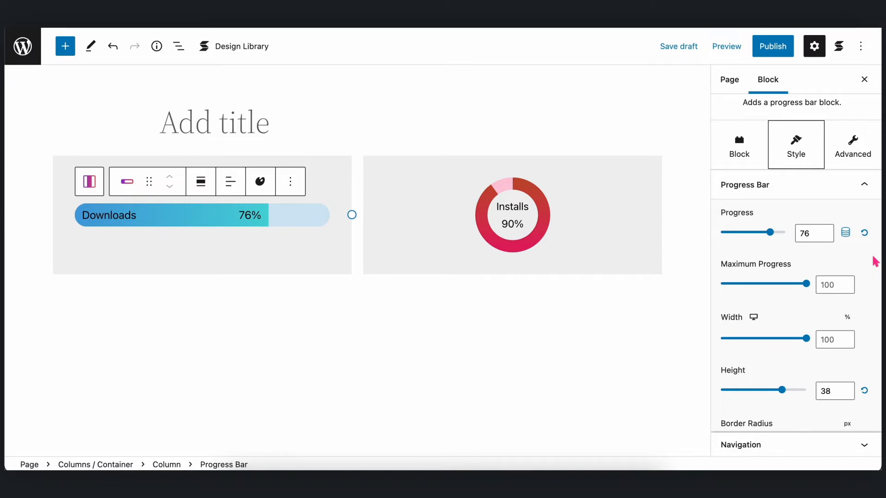
click(772, 46)
text(/)
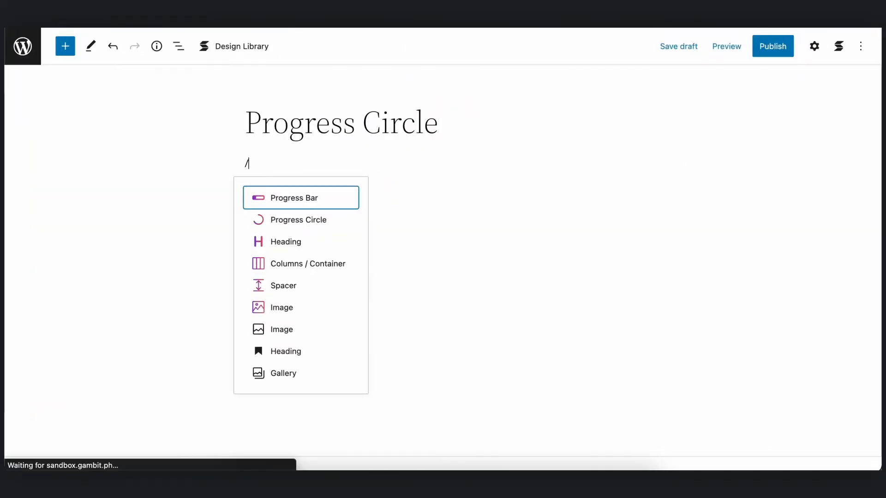
Insert a Columns/Container block via /col and make it full width
text(col)
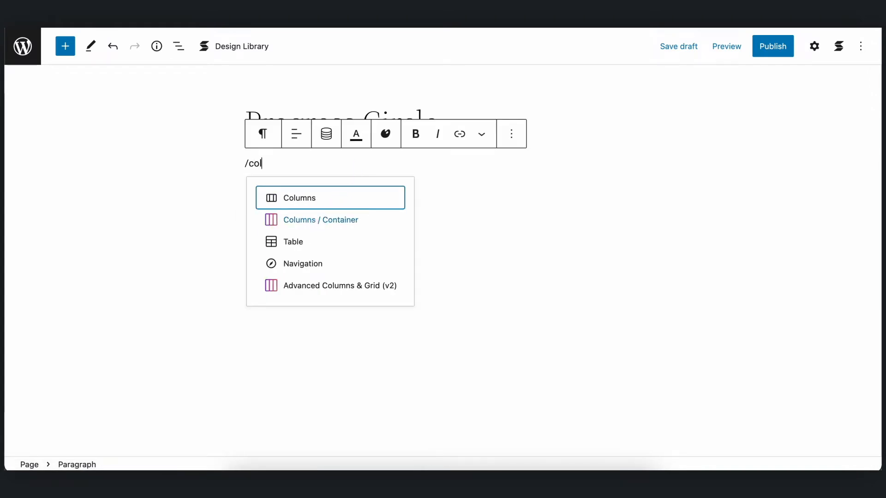
click(320, 220)
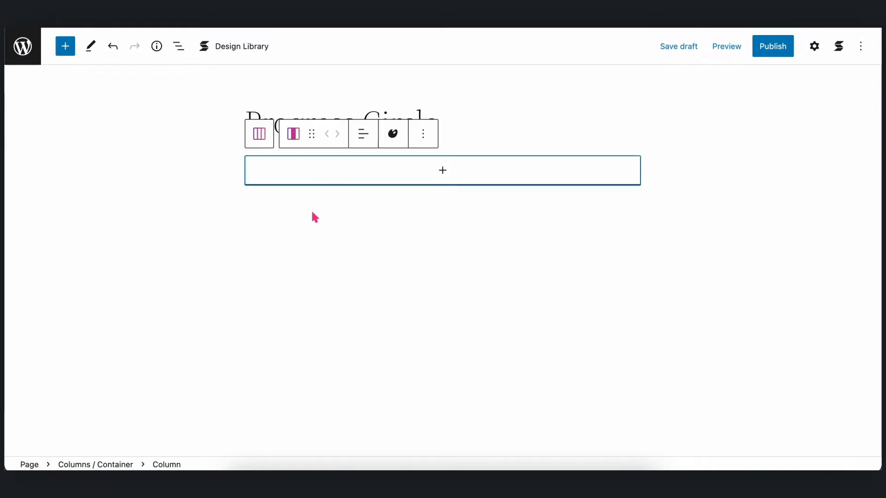
click(293, 133)
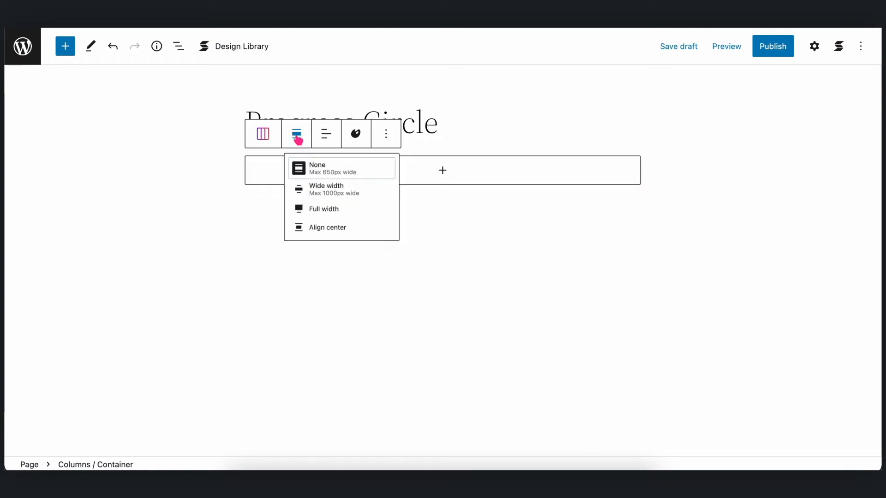
click(323, 209)
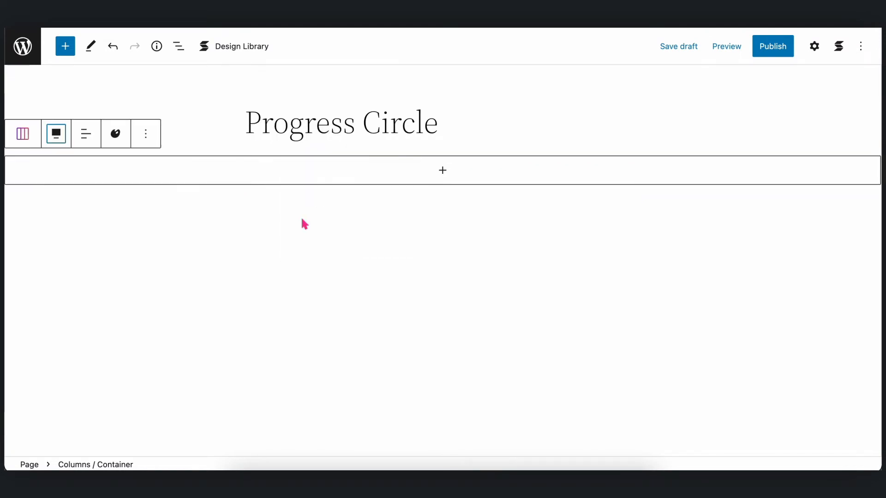
Give the container a dark navy background and 310 px minimum height
click(814, 46)
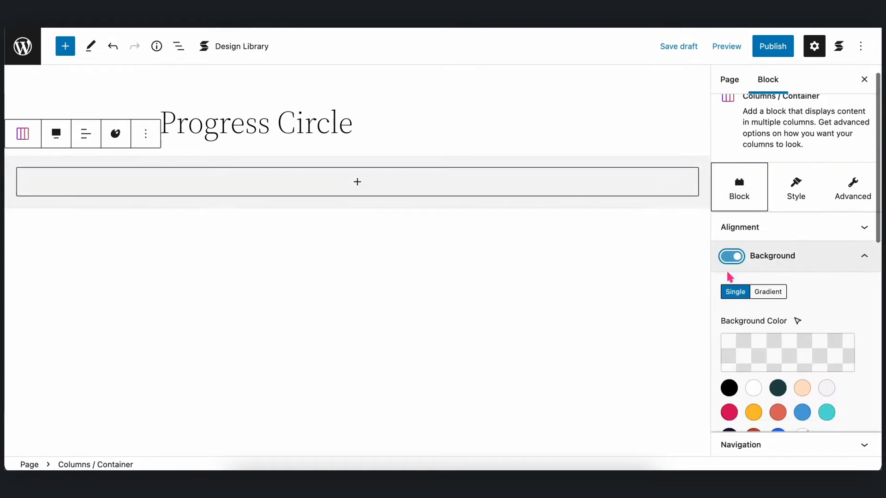
click(729, 310)
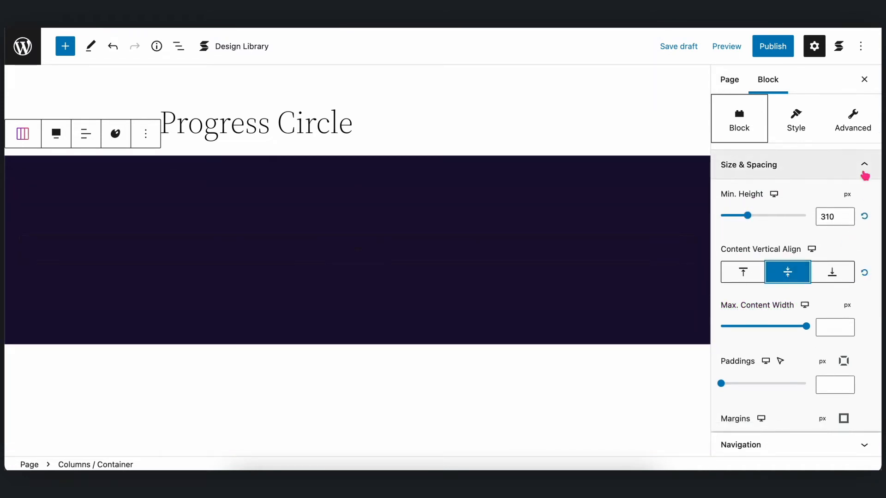
click(863, 80)
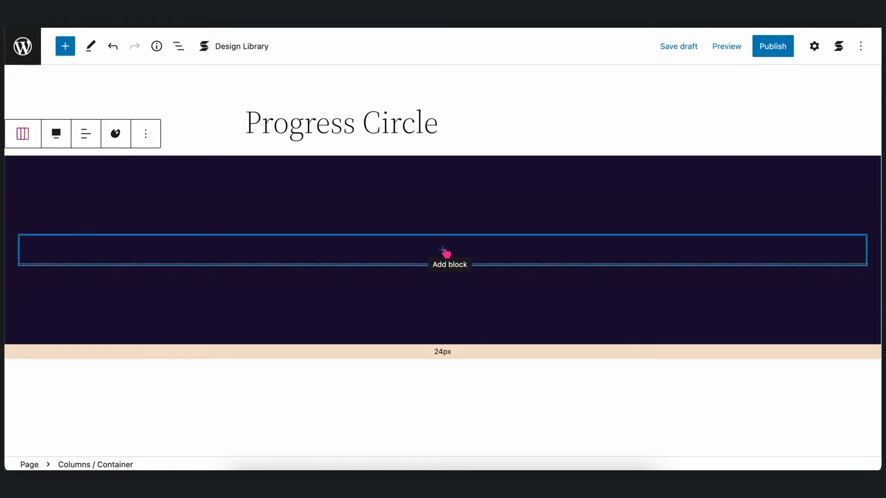
Add a Progress Circle block in the container with size 255 and thickness 25
click(442, 250)
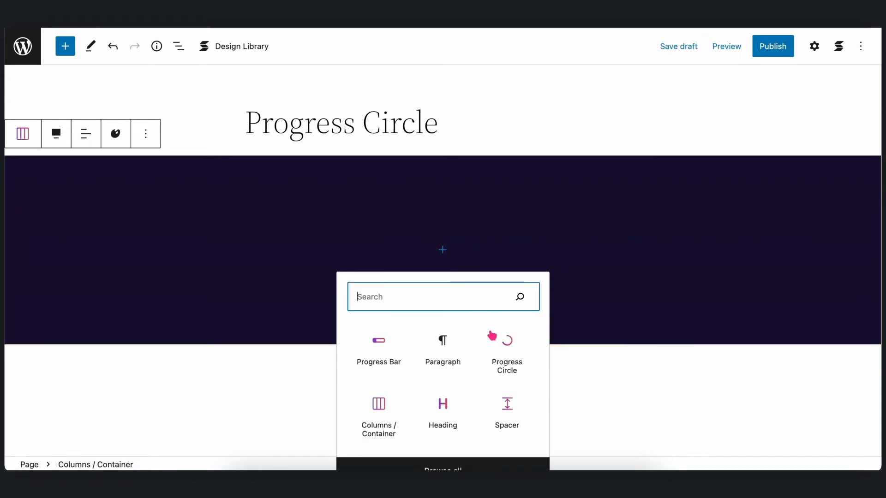
click(507, 349)
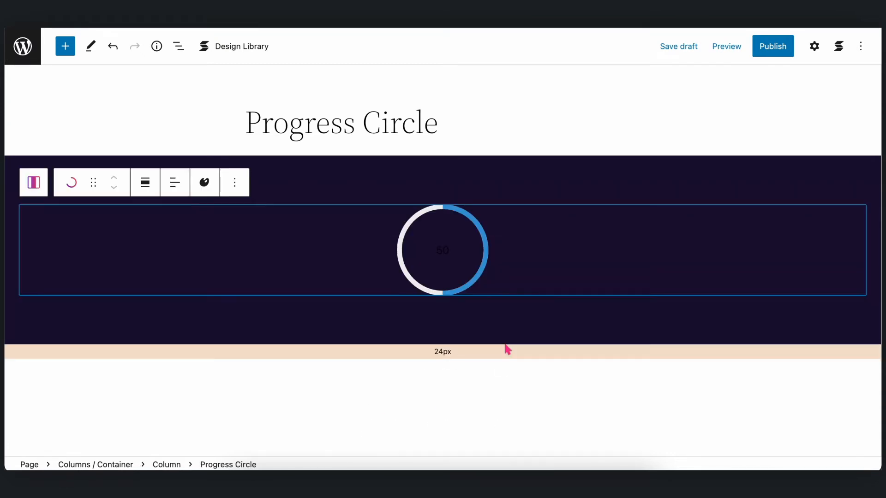
mouse_move(489, 257)
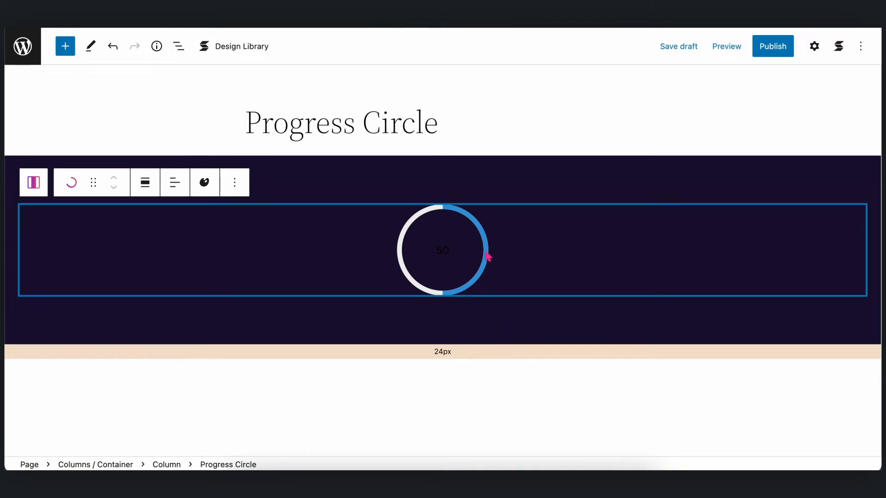
click(814, 46)
text(2)
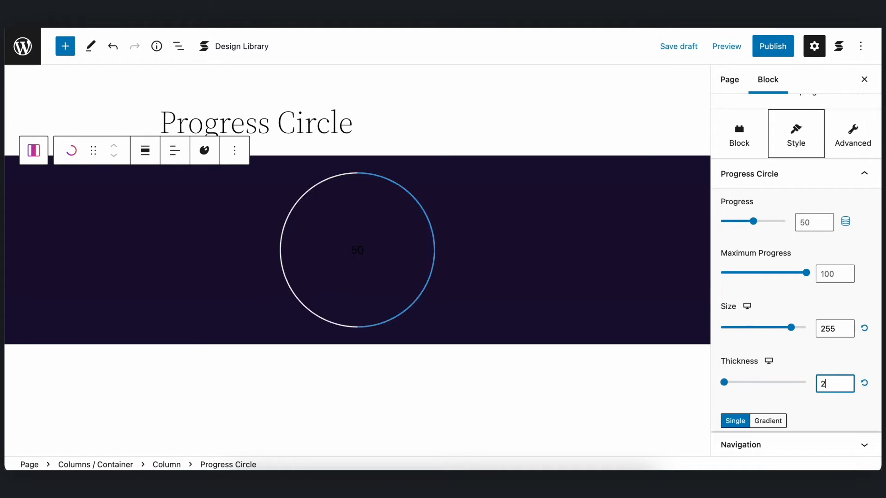
text(5)
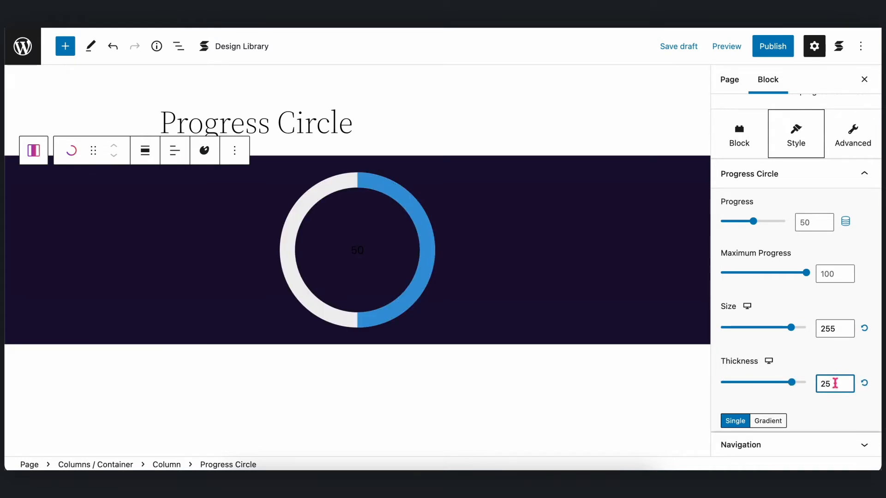
scroll(down, 3)
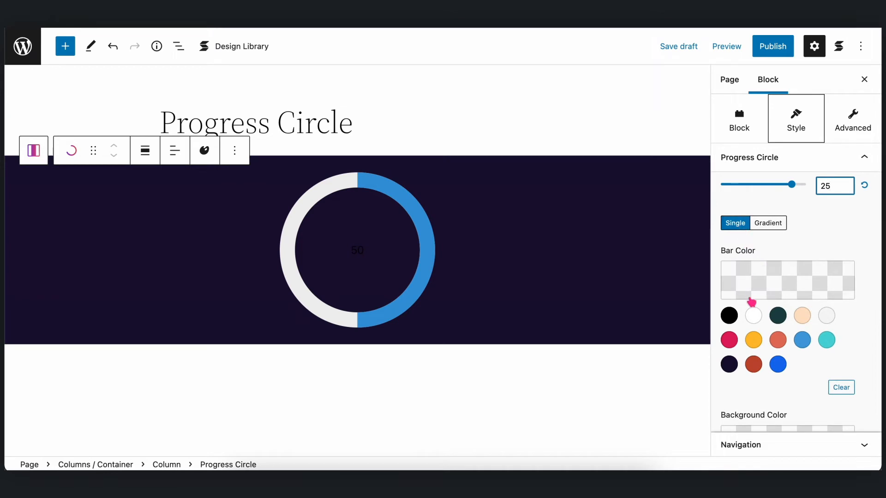
mouse_move(729, 340)
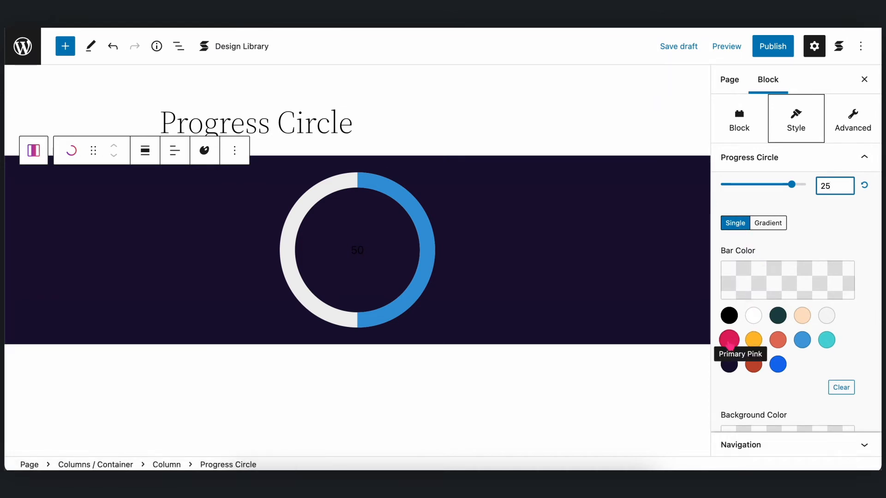
Colour the circle's ring Primary Pink and make its label number white
click(729, 339)
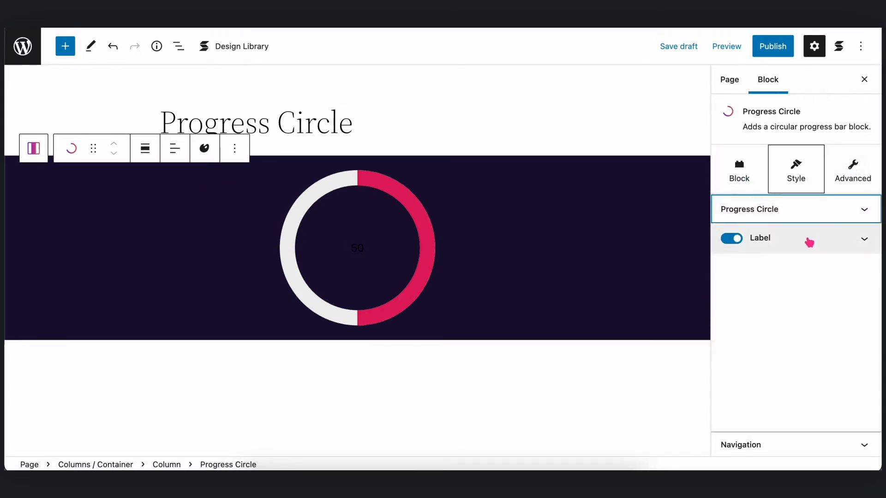
click(865, 238)
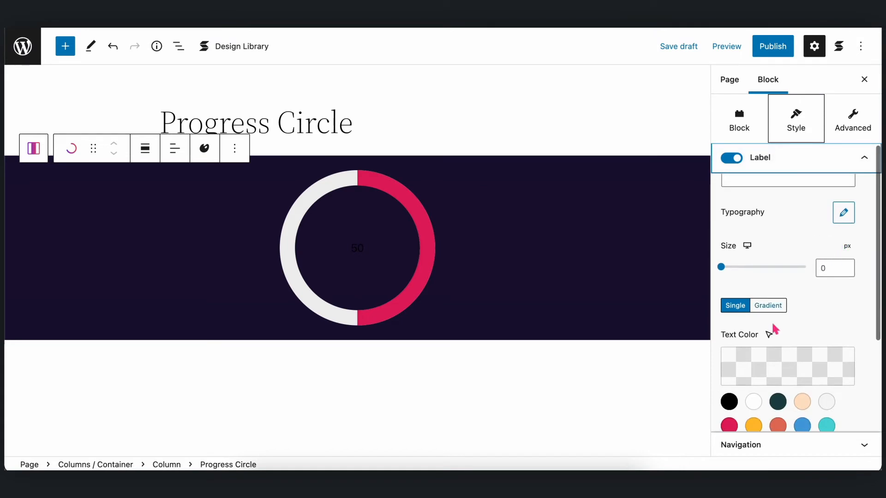
click(753, 357)
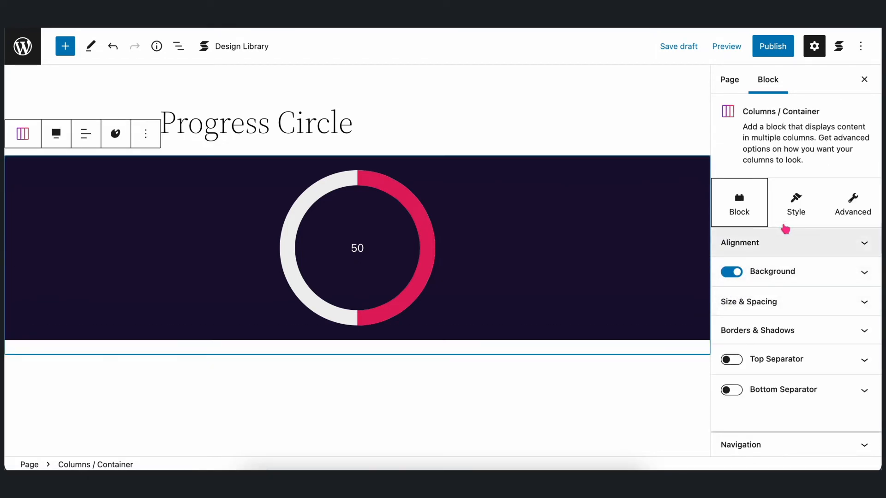
Split the container into four columns holding the progress circles
click(796, 202)
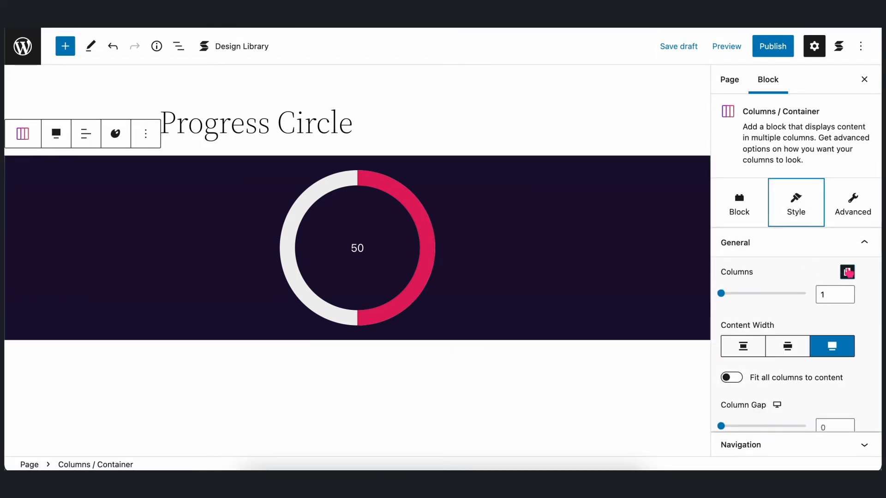
click(721, 293)
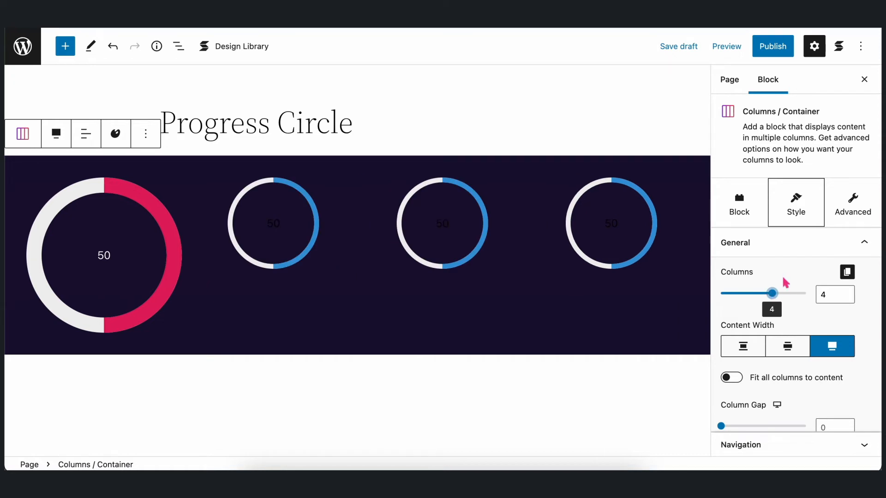
click(273, 222)
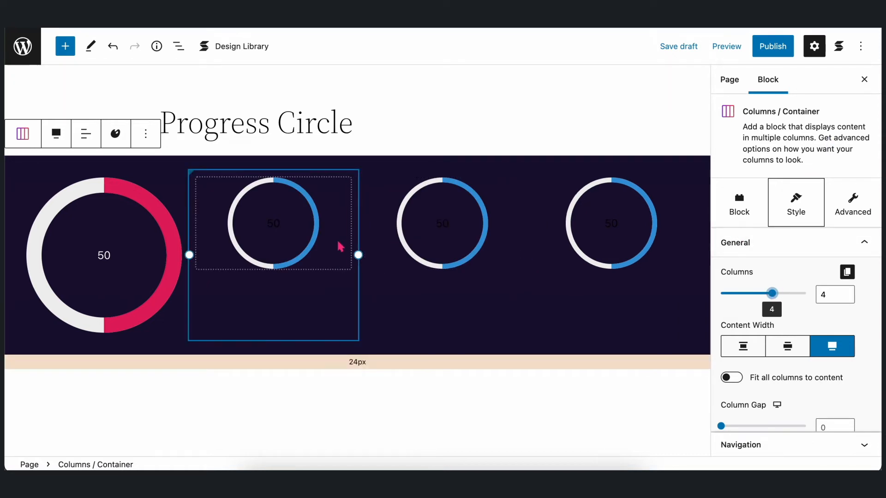
click(273, 223)
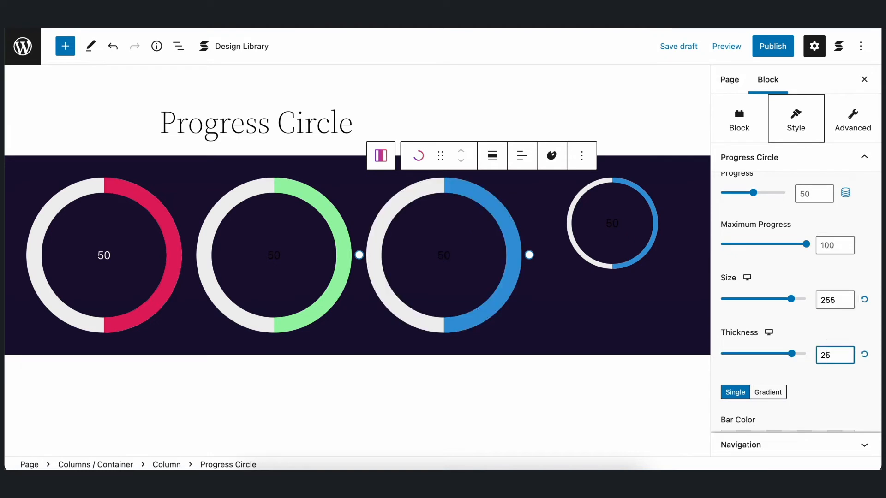
Give the fourth circle size 255, thickness 25 and a yellow ring colour
click(767, 297)
text(2)
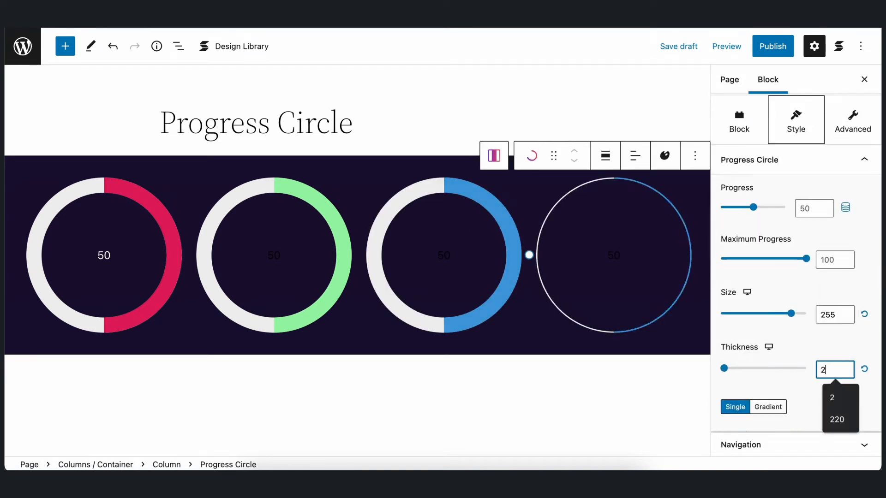
click(753, 350)
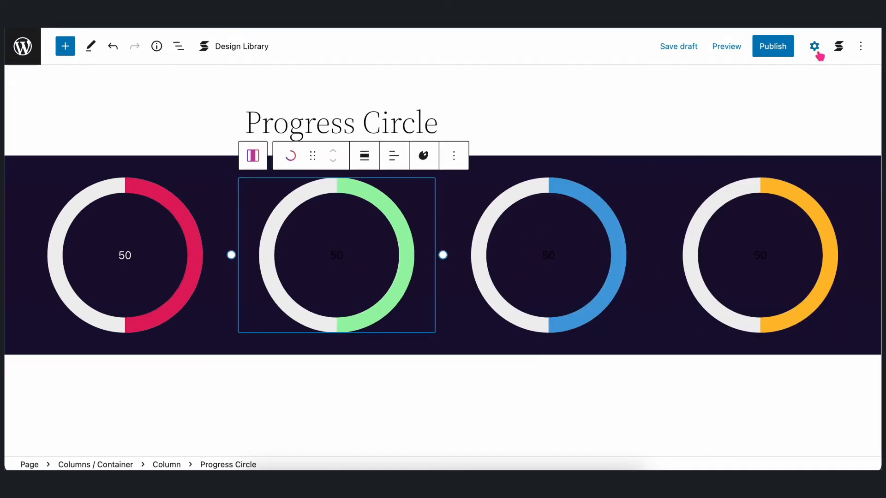
click(814, 47)
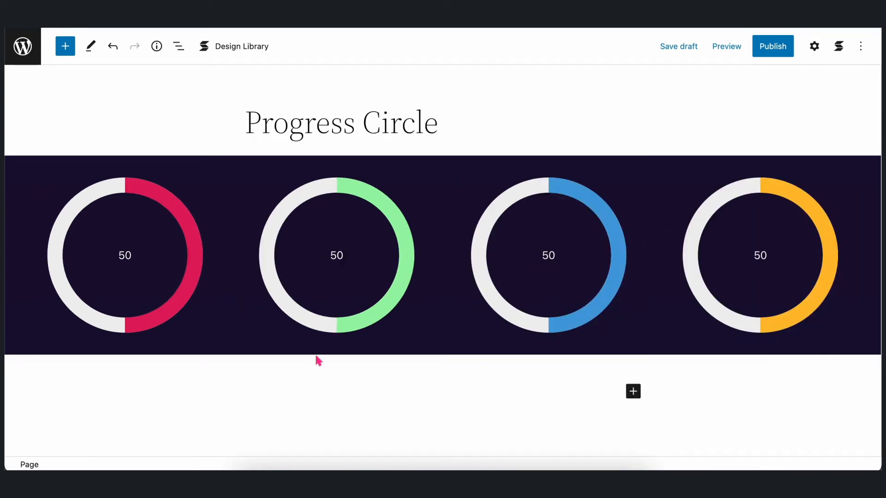
Label the first circle 'Social Media' with a % suffix after the number
click(124, 255)
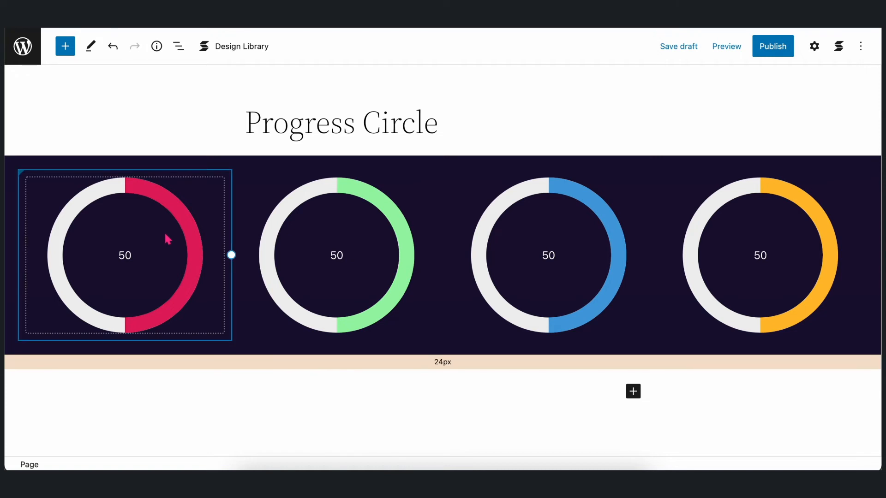
click(814, 46)
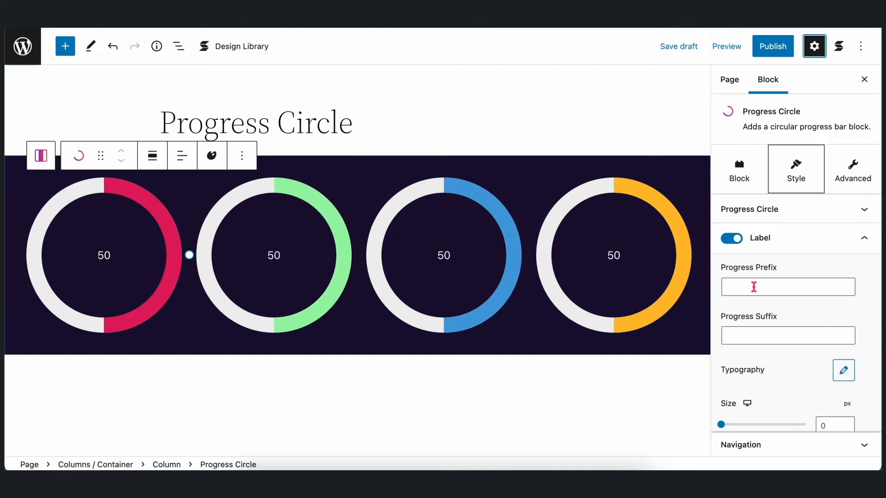
text(Social Media)
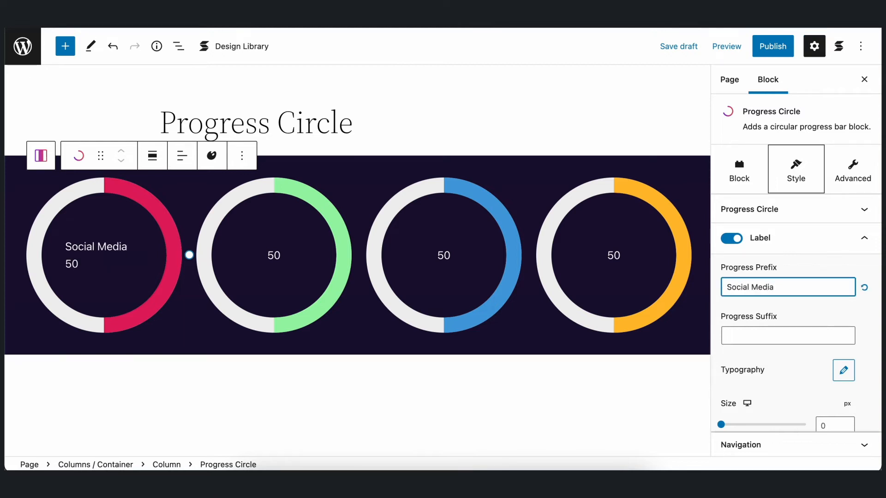
click(788, 335)
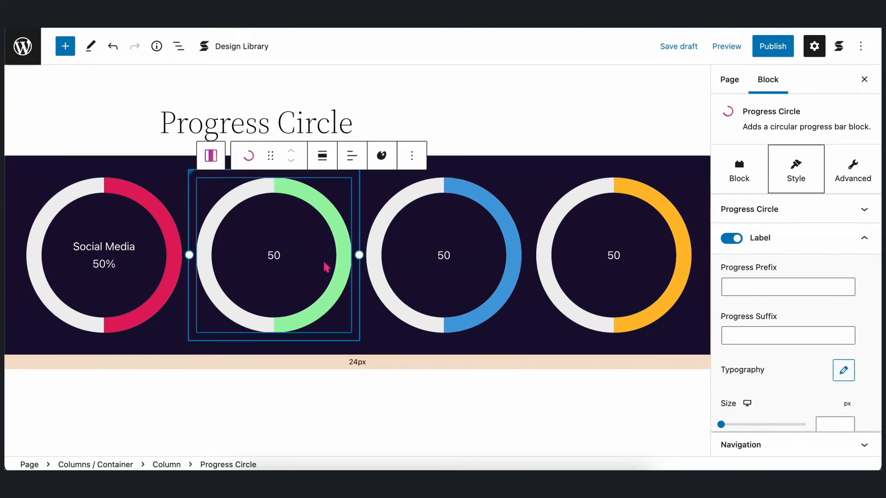
Start labelling the second circle 'Partnerships'
text(Partnersh)
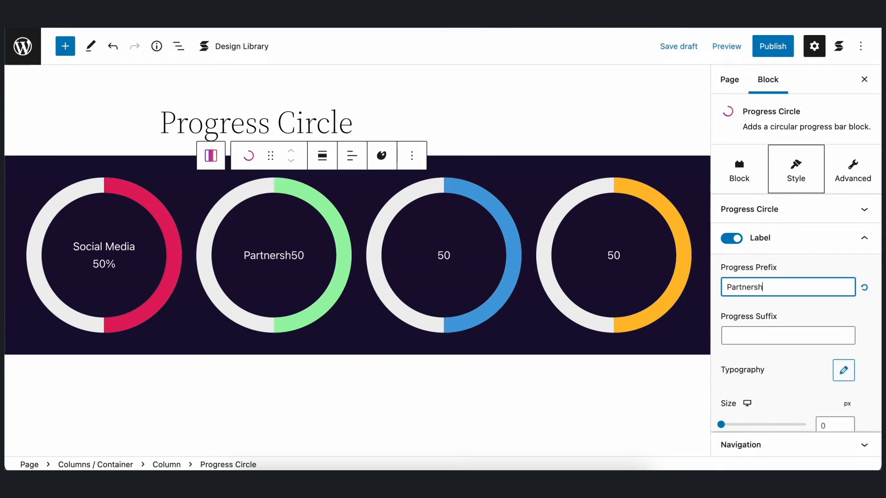
click(351, 155)
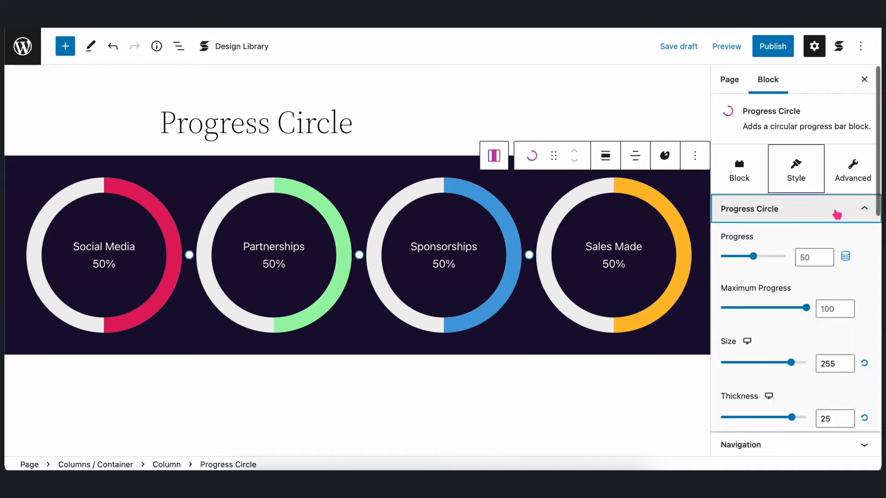
Set the circles to Social Media 97%, Partnerships 74%, Sponsorships 68% and Sales Made 88%
scroll(down, 3)
text(97)
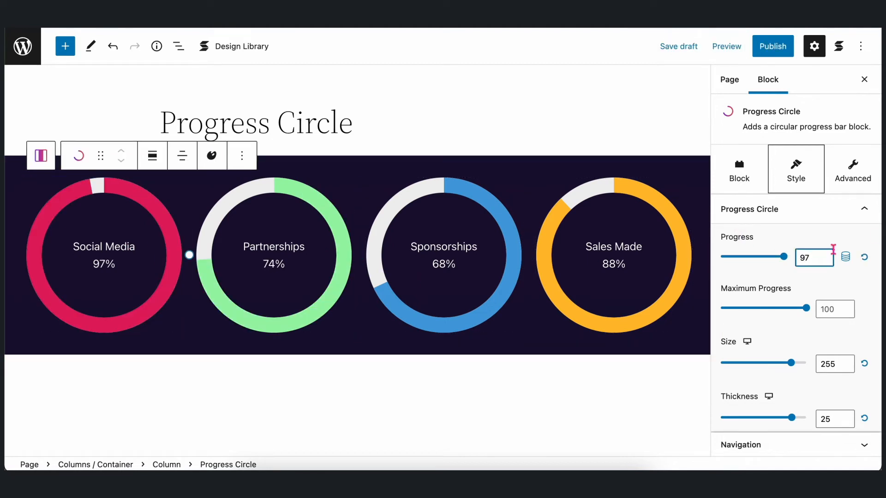
click(864, 79)
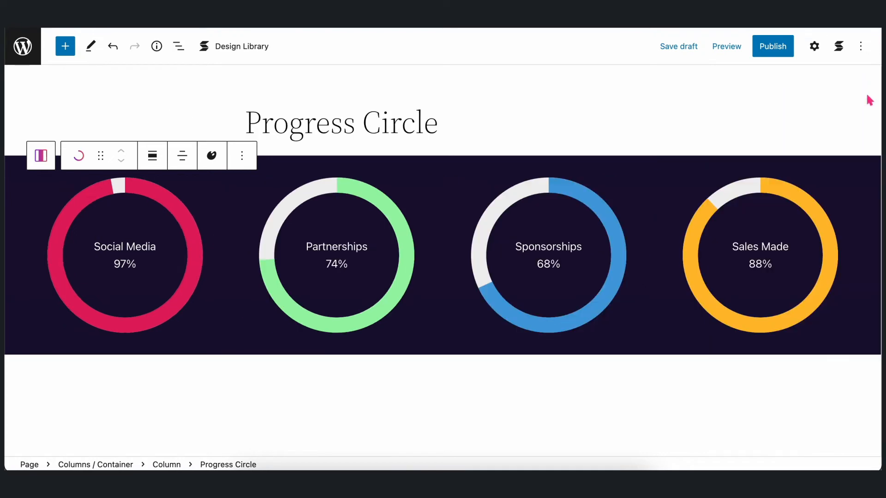
Preview the page in a new tab and scroll to the progress circle section
click(759, 255)
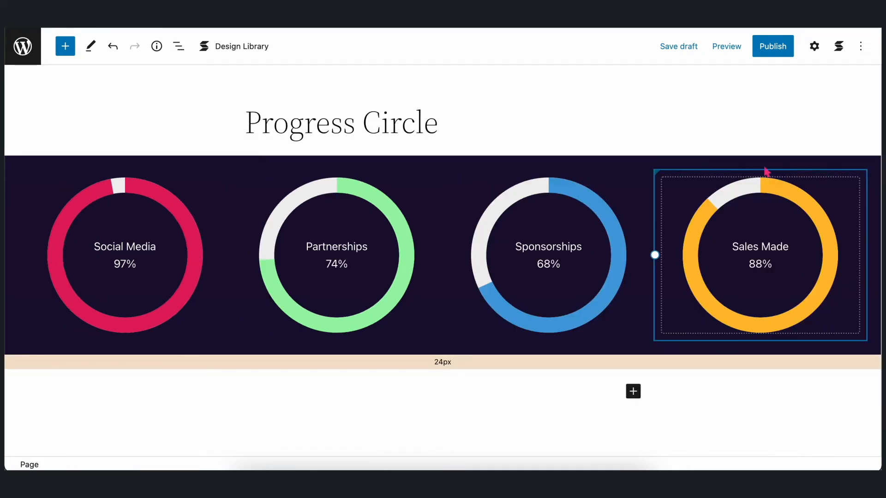
click(726, 46)
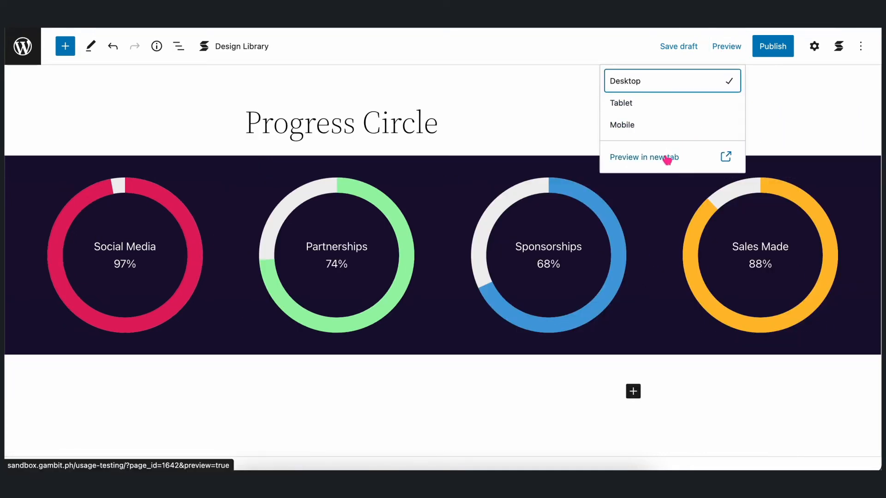
click(644, 156)
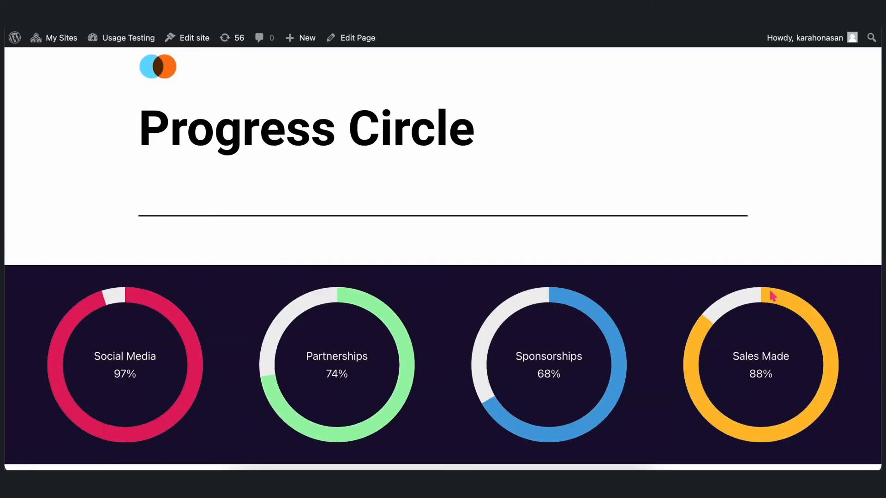
scroll(down, 3)
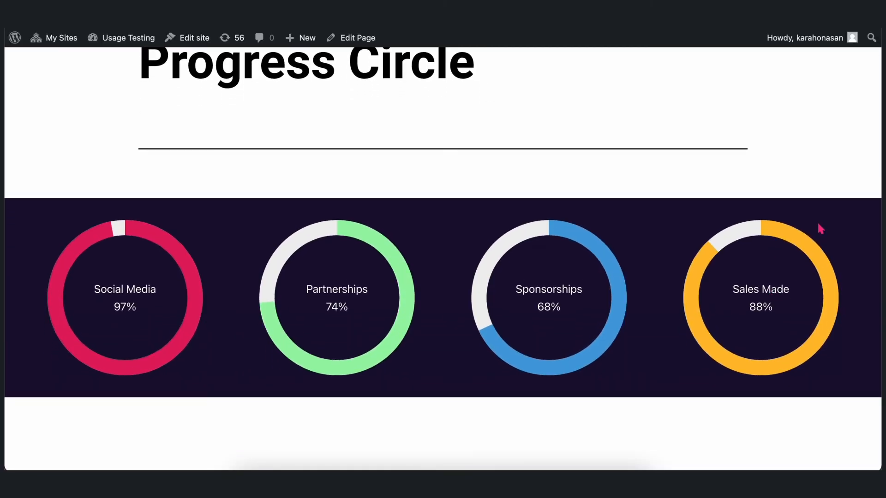
scroll(down, 3)
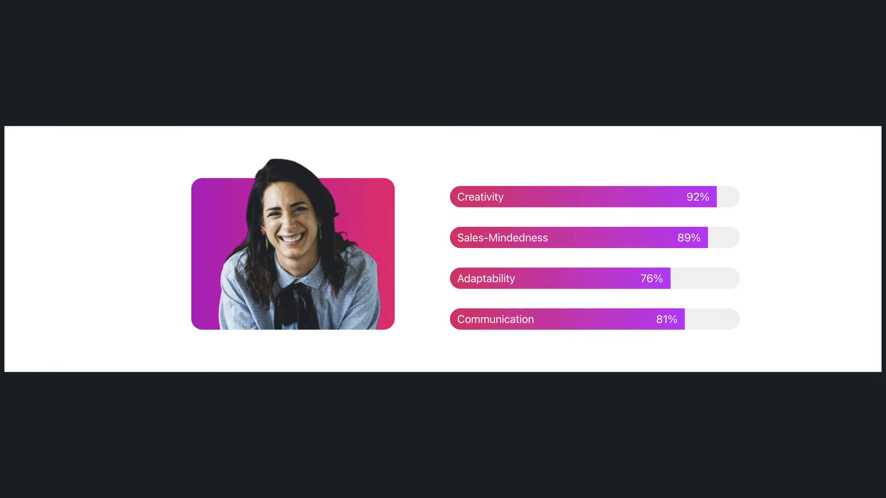
click(593, 237)
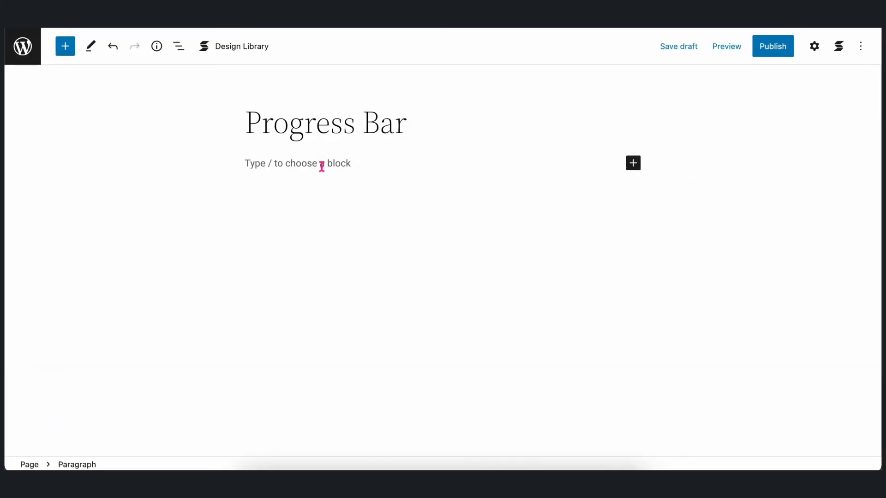
Insert a two-column Columns/Container via /col and widen it
text(/col)
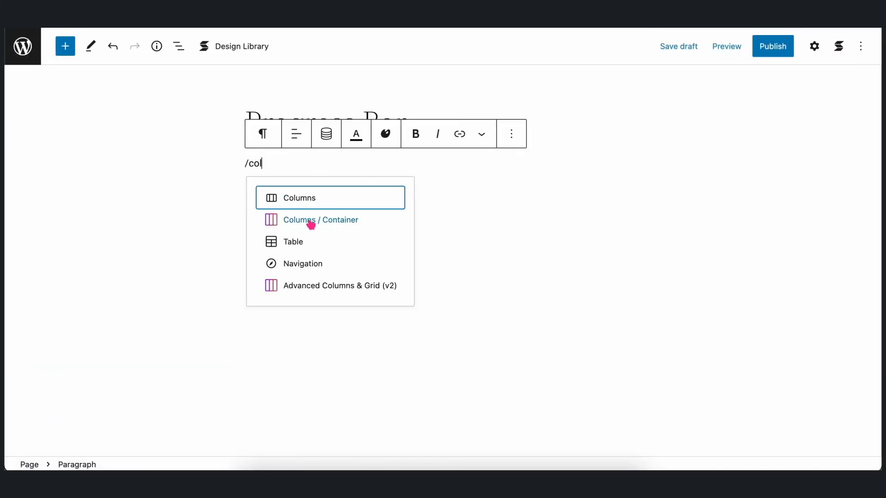
click(320, 219)
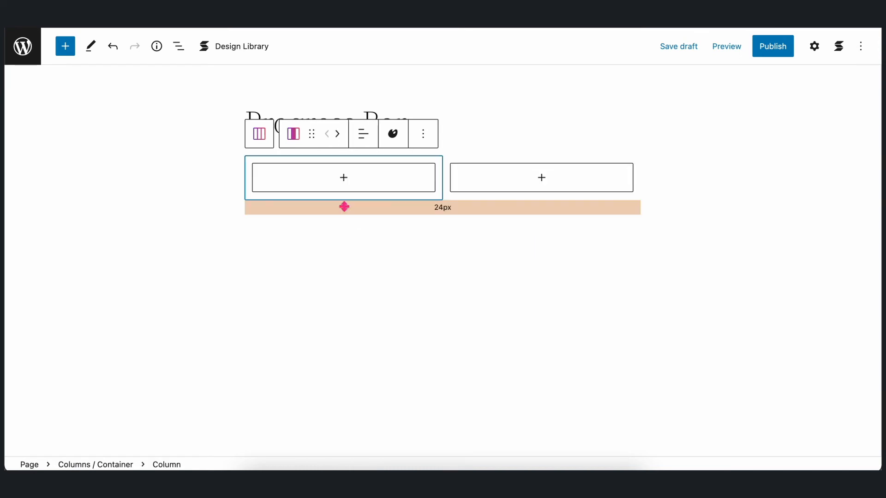
click(258, 132)
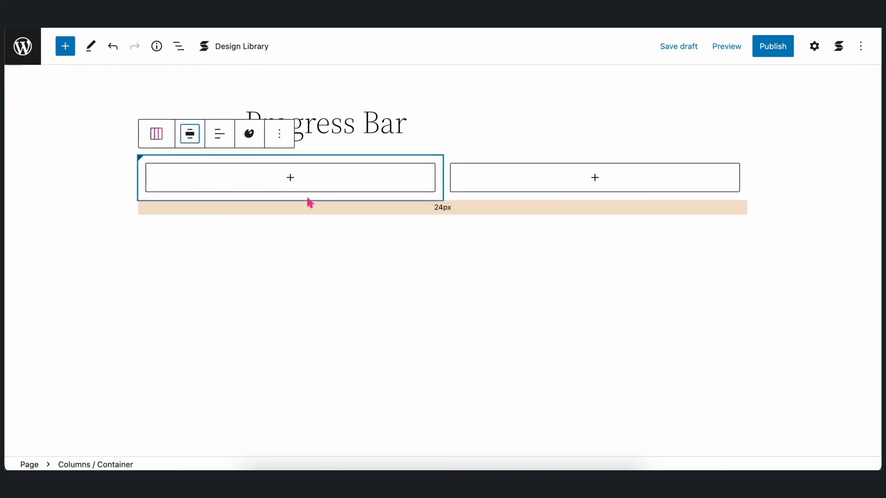
Place the smiling woman's photo (Frame 264) in the left column at 95% width
click(291, 177)
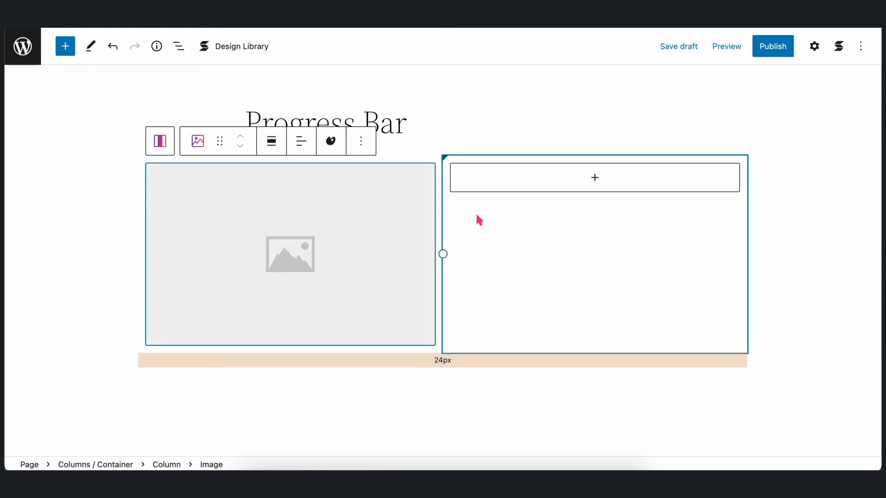
click(290, 254)
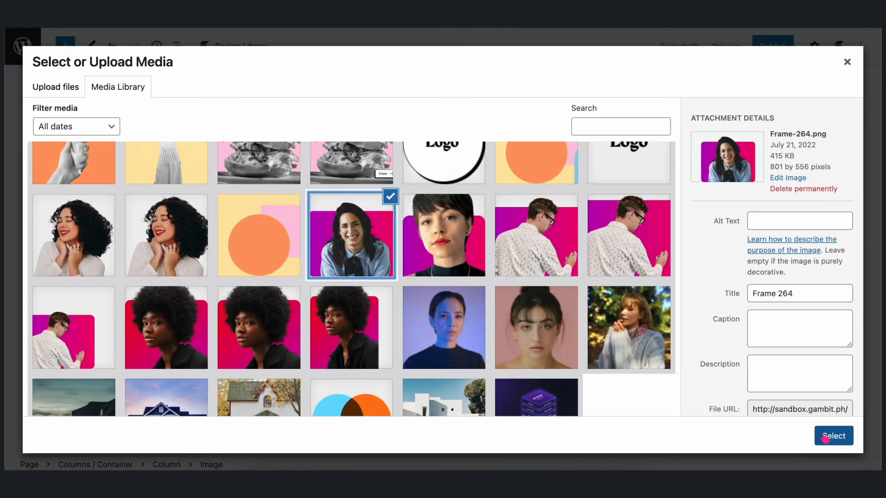
click(833, 435)
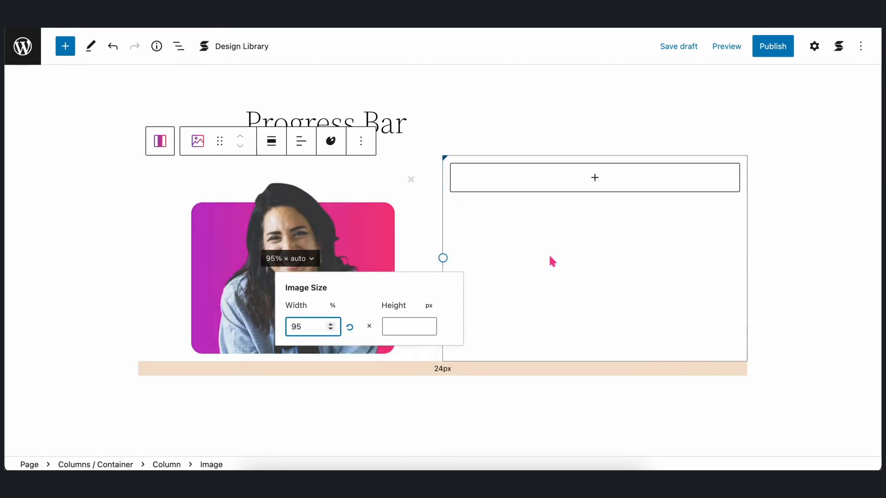
click(594, 177)
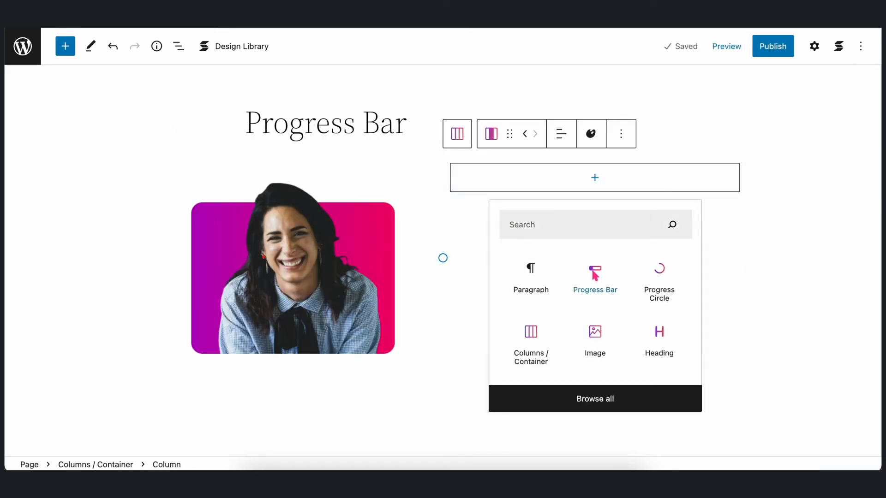
Add a Progress Bar block to the right column and duplicate it to four bars
click(596, 280)
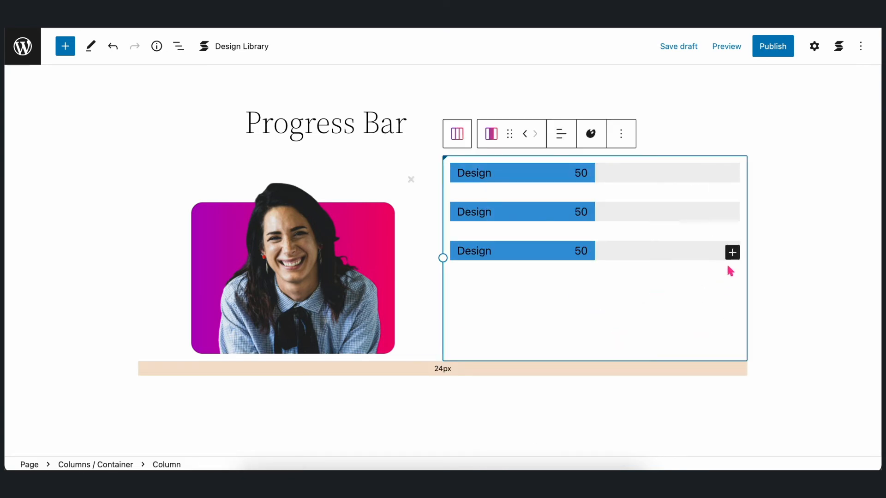
click(732, 251)
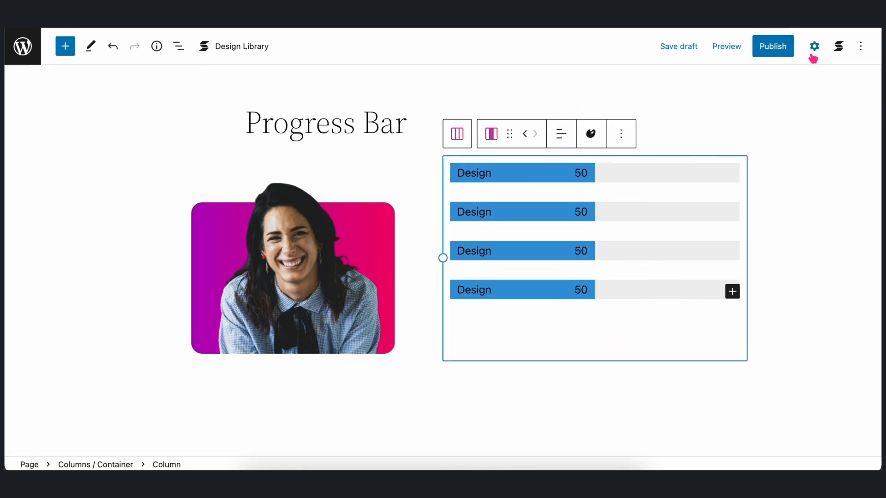
click(814, 46)
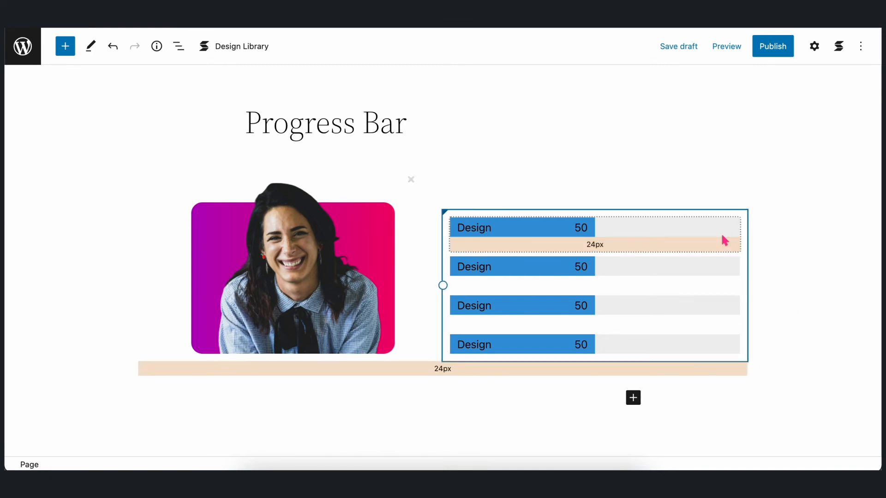
Set the first bar's height to 35 and border radius to 25
click(814, 46)
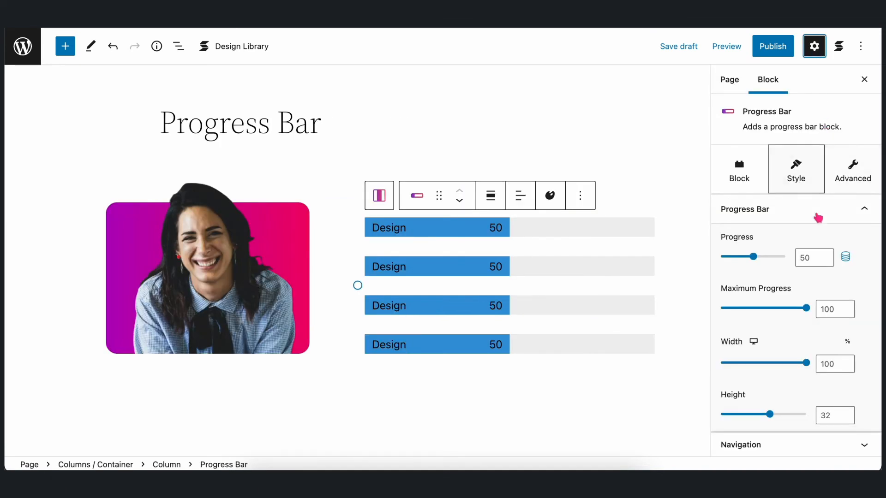
scroll(down, 3)
text(25)
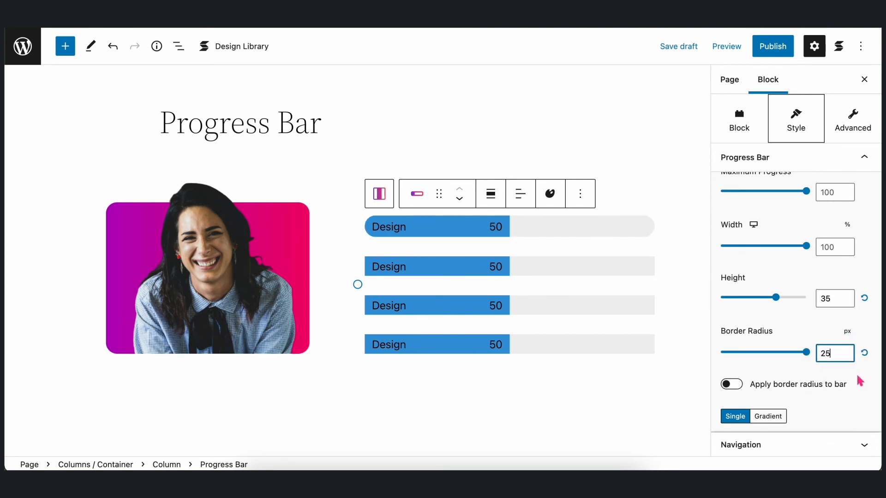
scroll(down, 3)
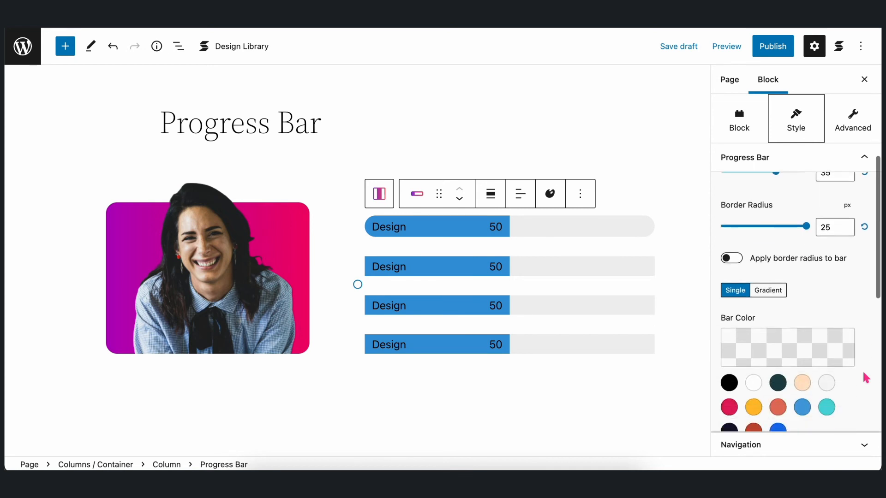
Fill the bar with a gradient from pink to custom purple BC55EE
click(767, 290)
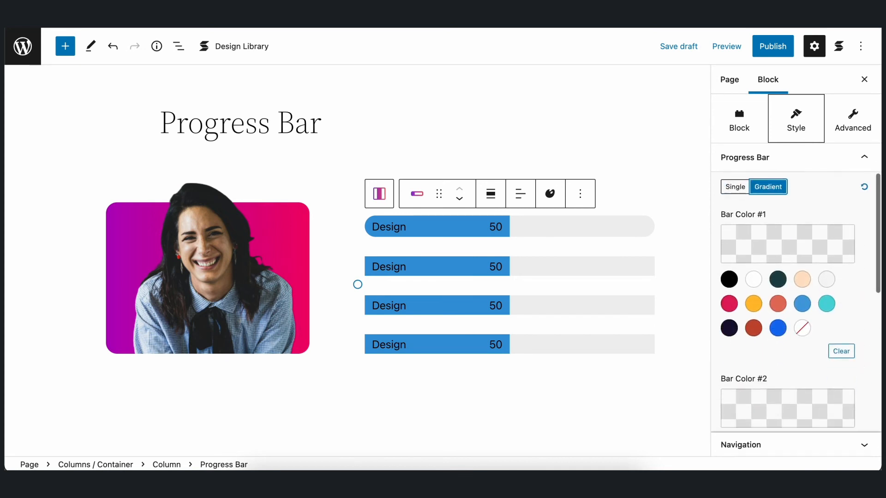
click(787, 243)
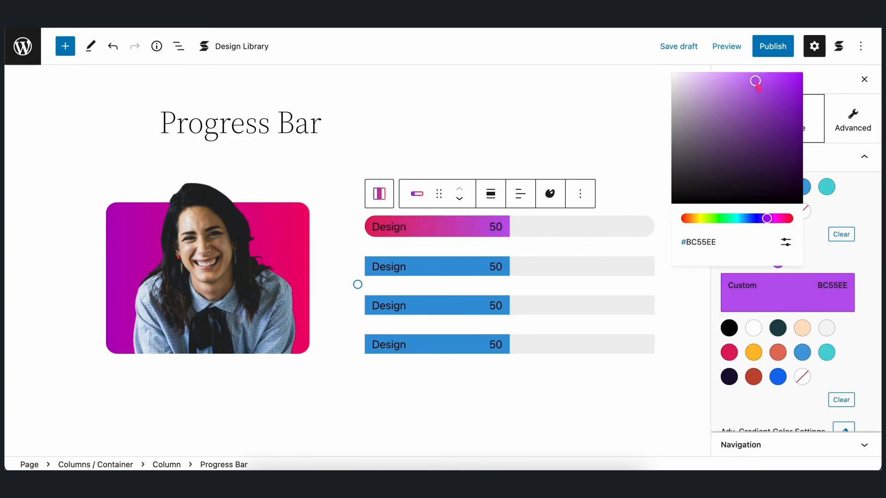
click(864, 79)
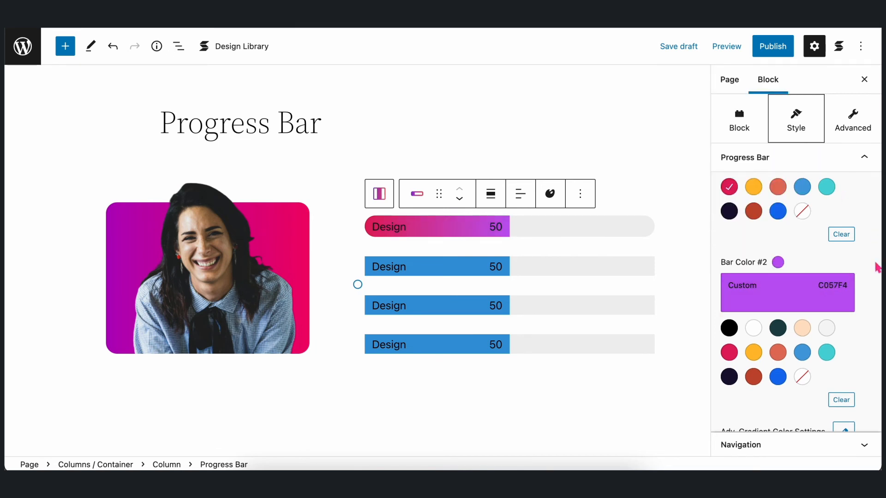
scroll(down, 3)
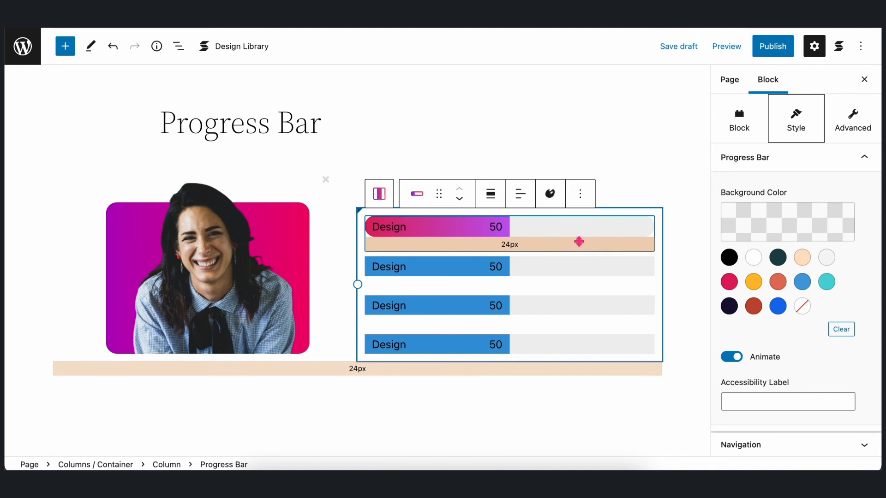
Copy the first bar's styling and paste it onto the other three bars
click(550, 193)
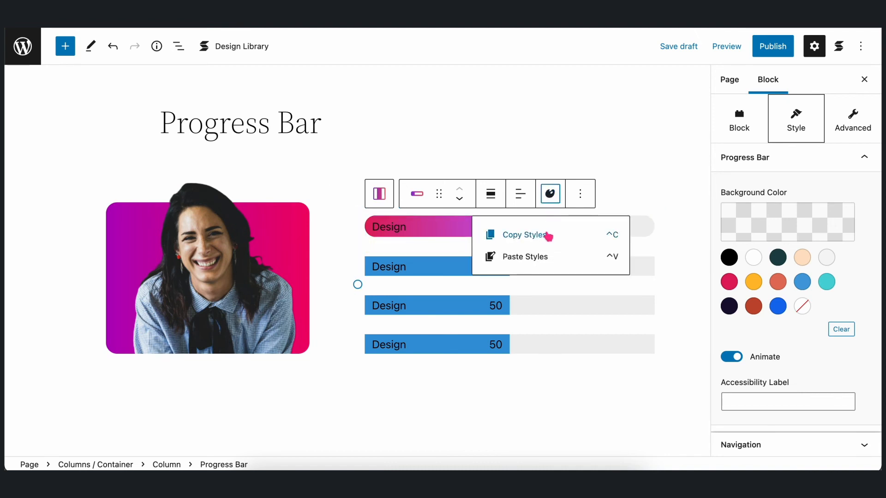
click(520, 234)
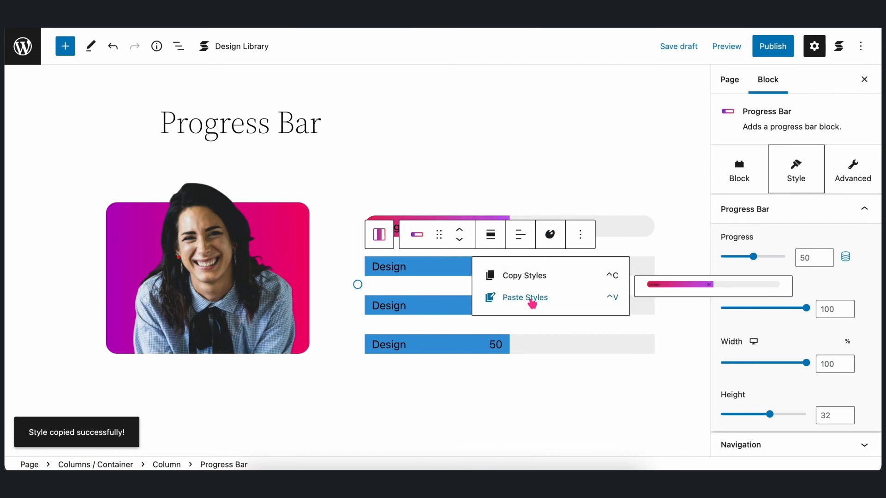
click(524, 297)
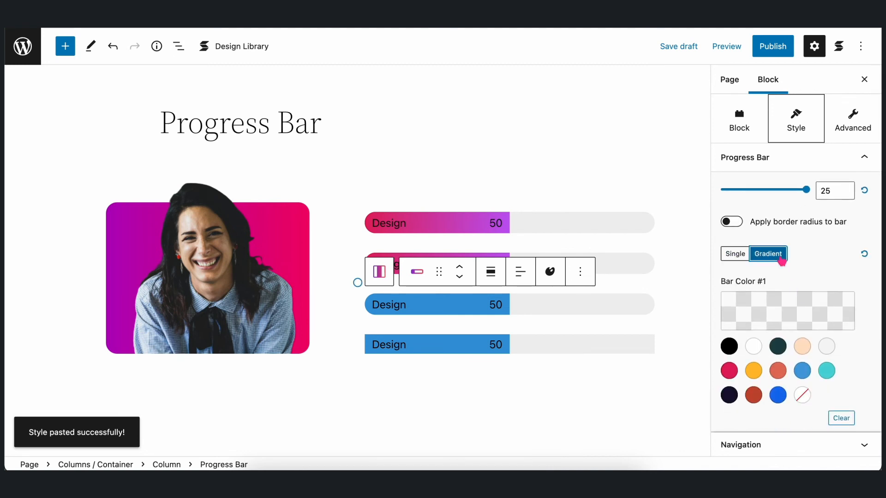
click(788, 311)
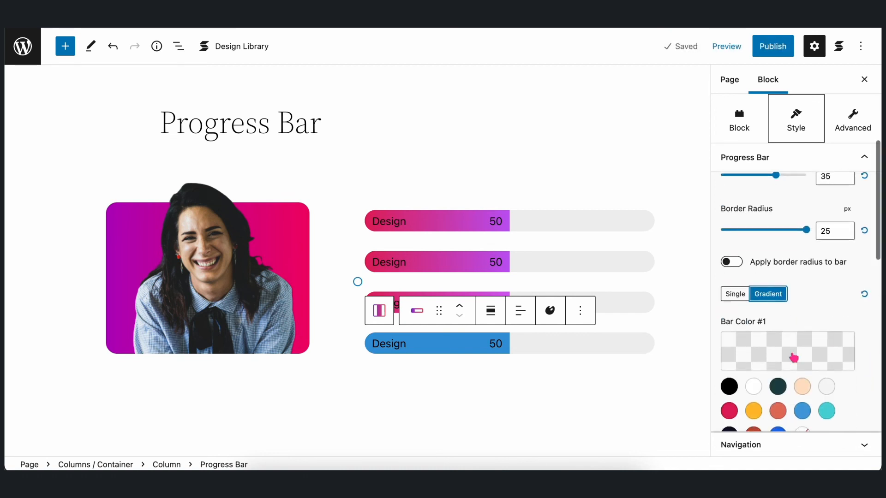
click(786, 351)
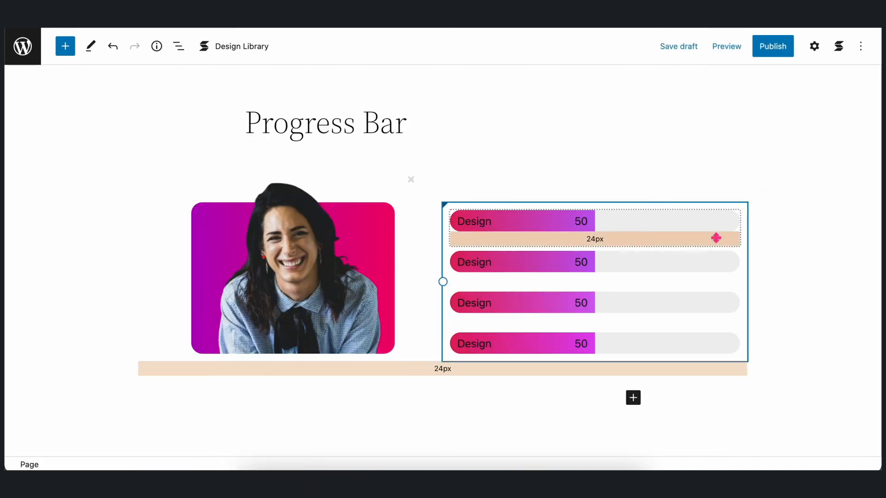
Label the four bars Creativity, Sales-Mindedness, Adaptability and Communication
click(814, 46)
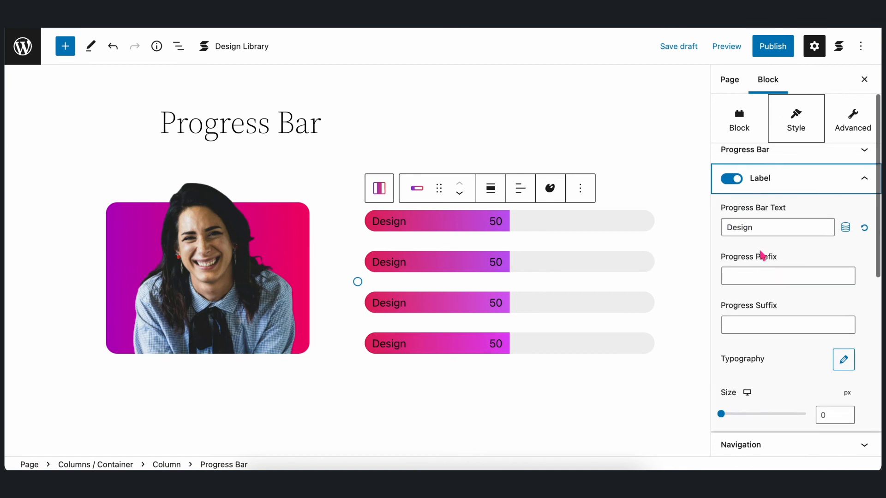
text(Creativit)
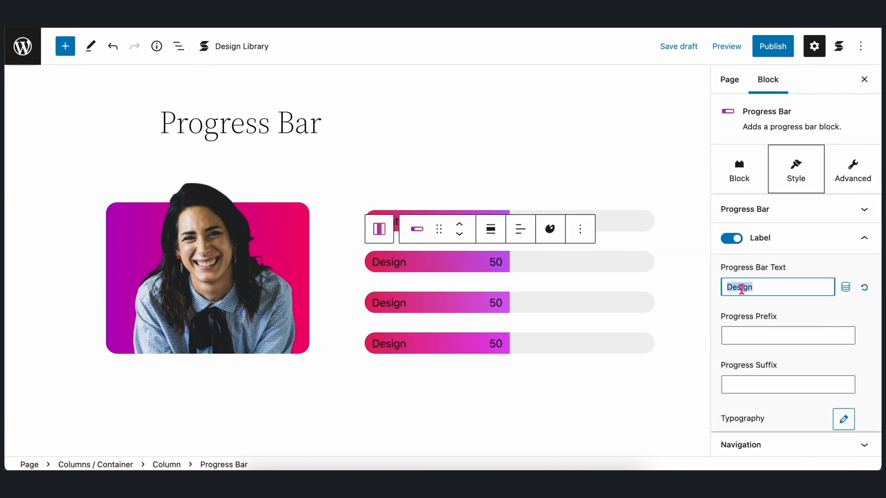
text(Sales-Mindedness)
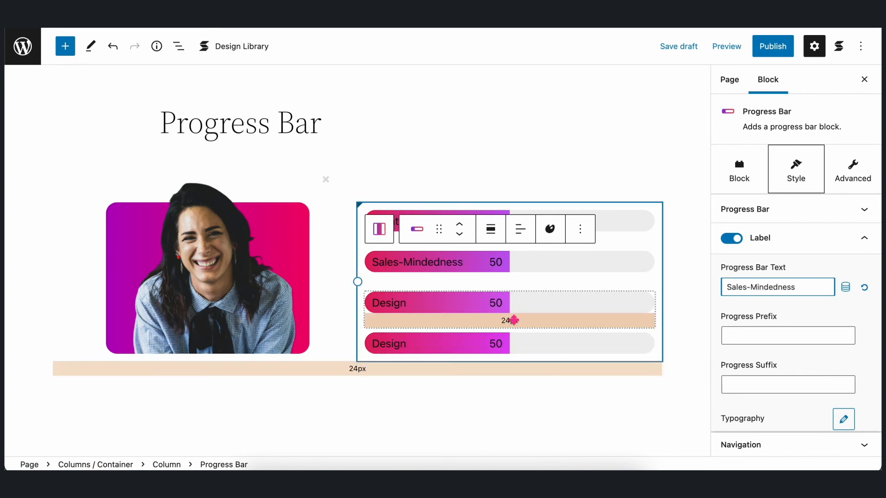
text(Adapt)
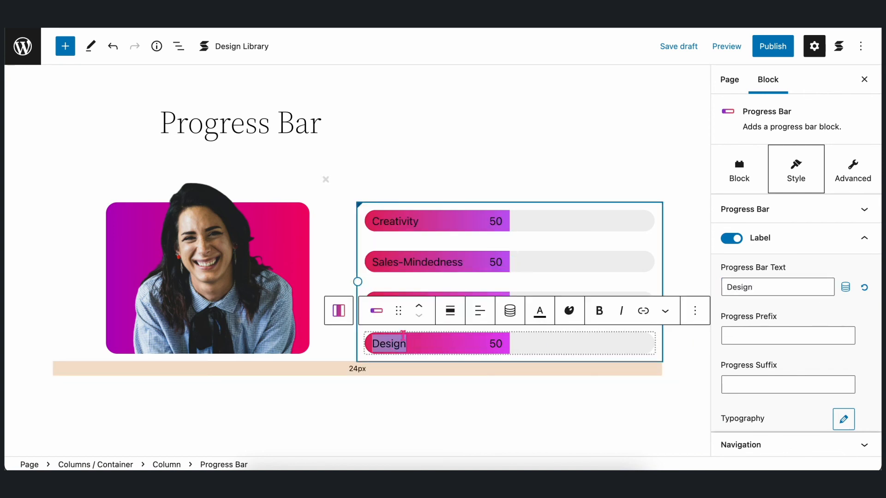
text(Communication)
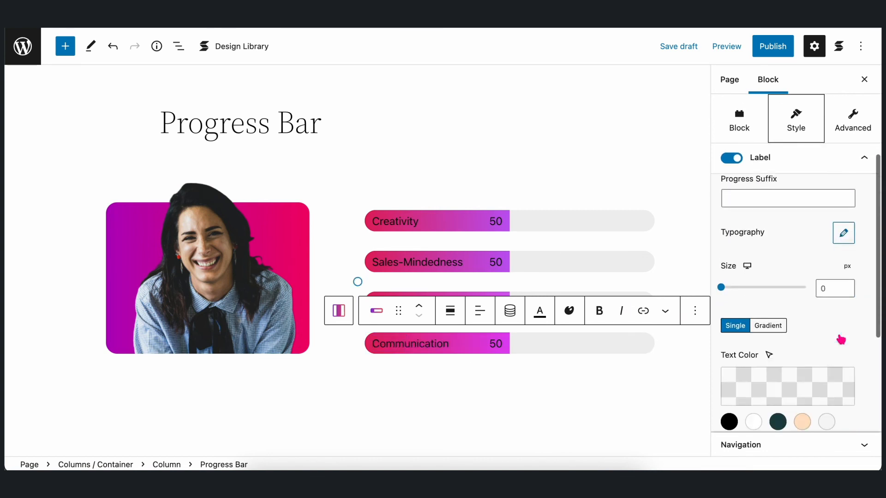
Set the bar label text color to white
click(435, 221)
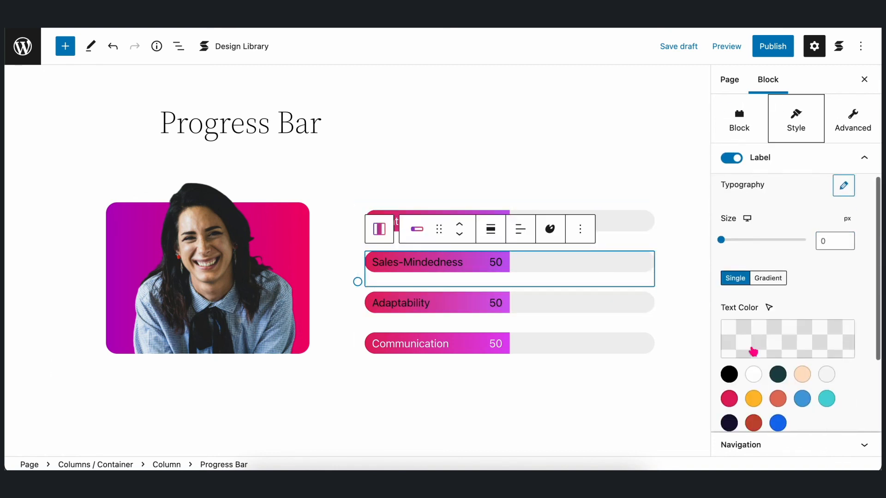
click(753, 368)
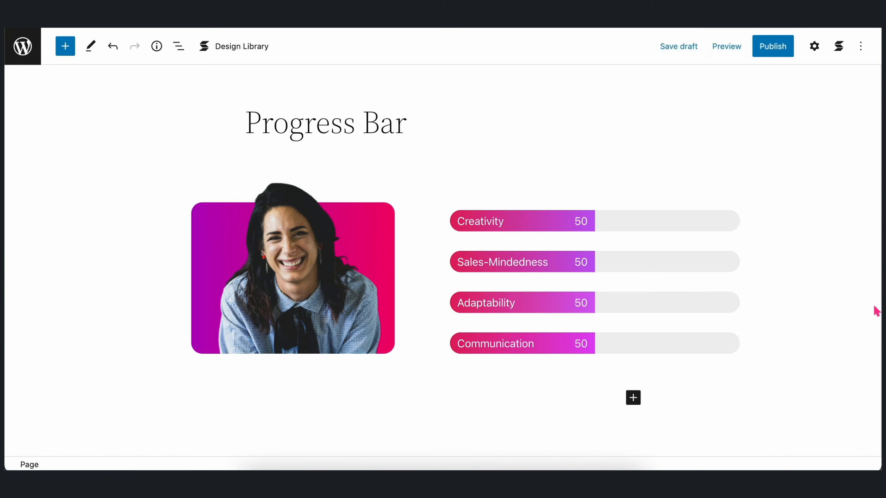
Add % as the progress suffix with values 92, 89, 76, 81, and preview the page
click(814, 46)
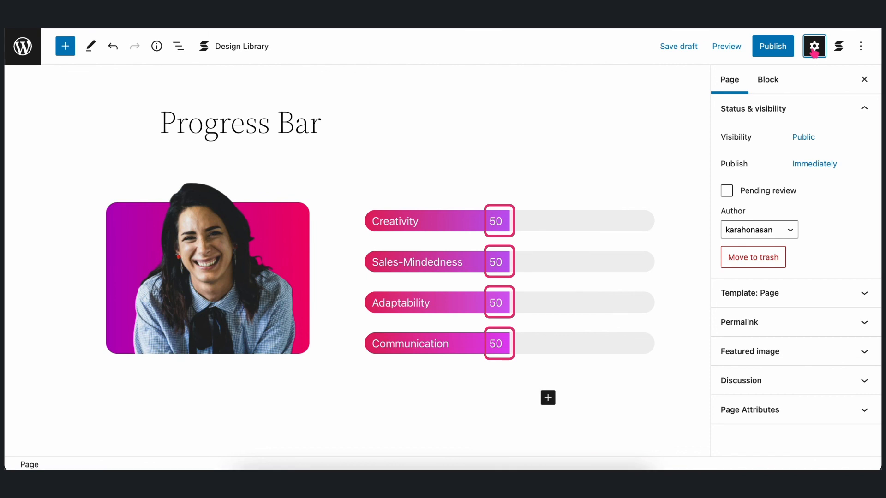
click(434, 220)
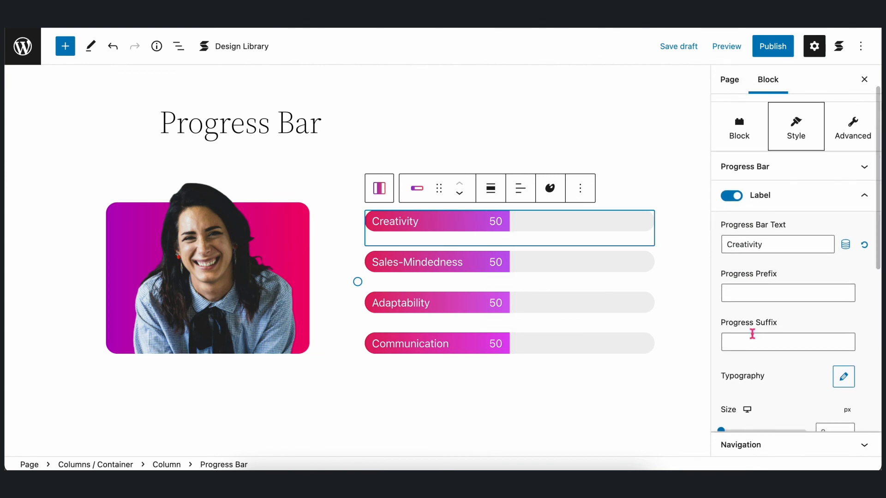
text(%)
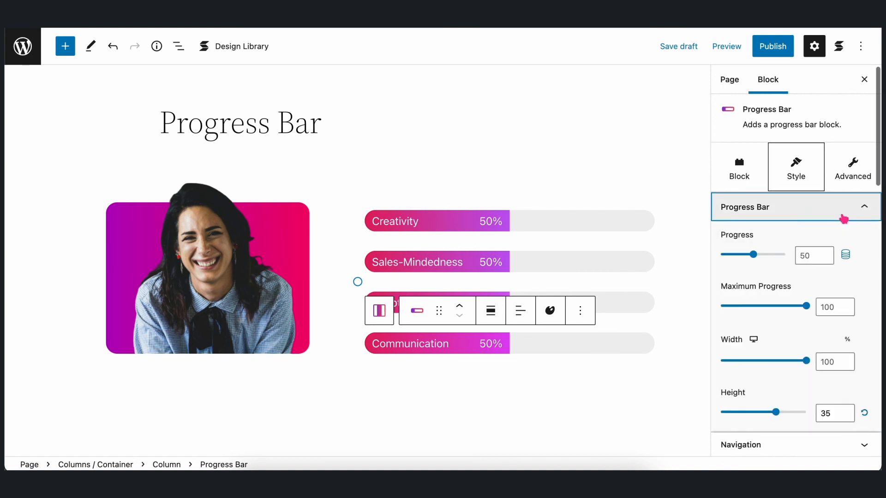
scroll(down, 3)
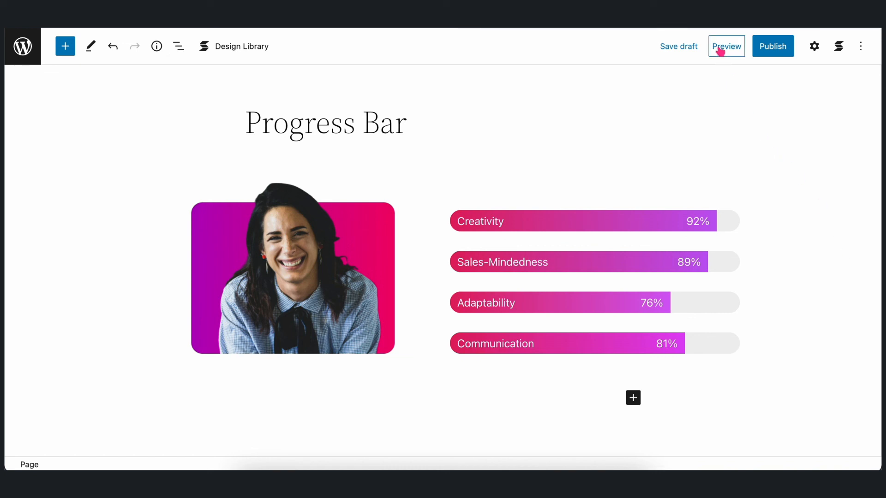
click(726, 46)
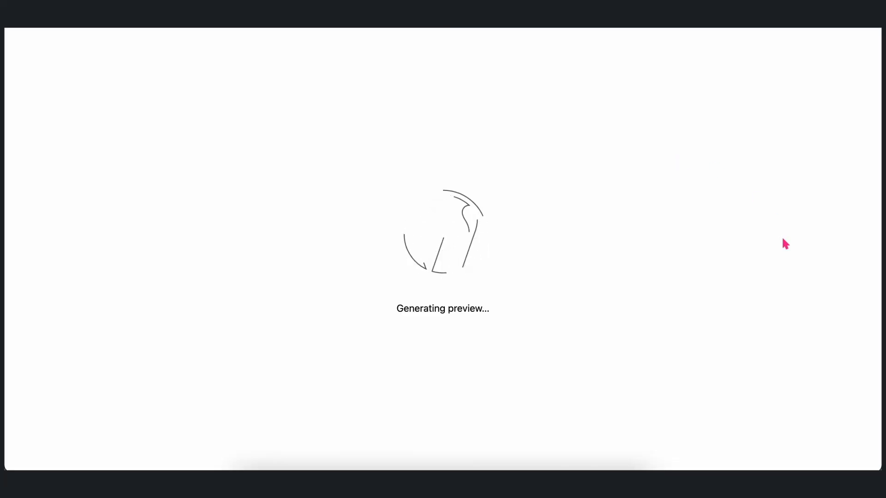